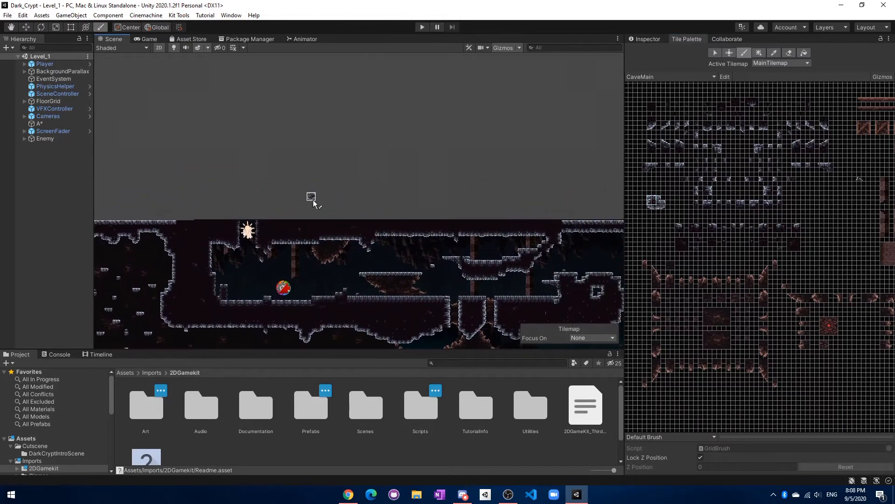
# Step: Paint a stone cave platform in the empty area above the Dark_Crypt level, plus one tile above it
pyautogui.moveTo(311, 197); pyautogui.dragTo(327, 178)
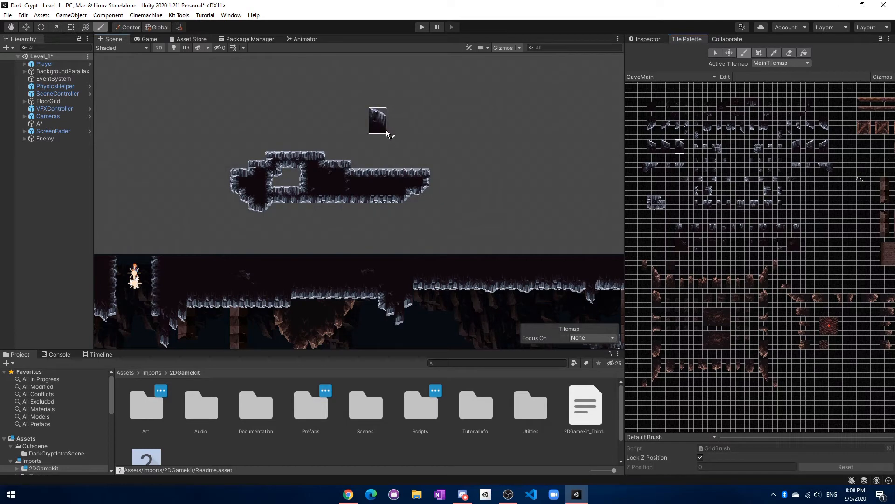
pyautogui.click(377, 142)
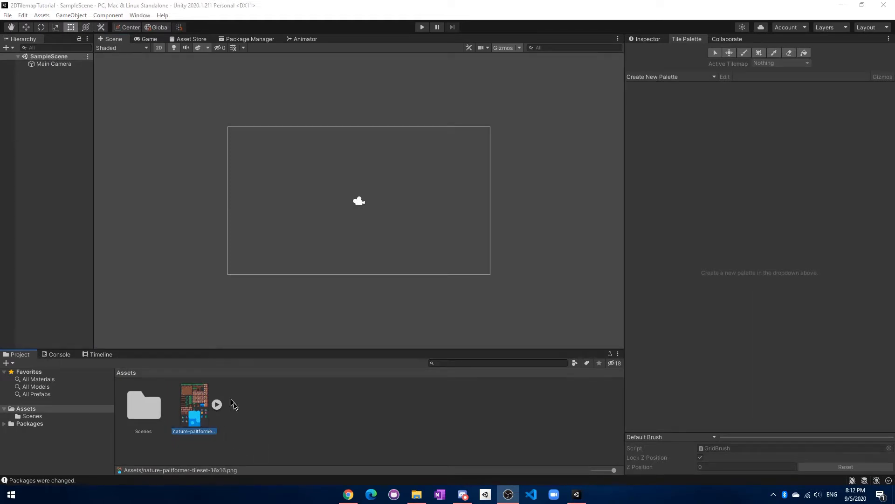
pyautogui.moveTo(220, 425)
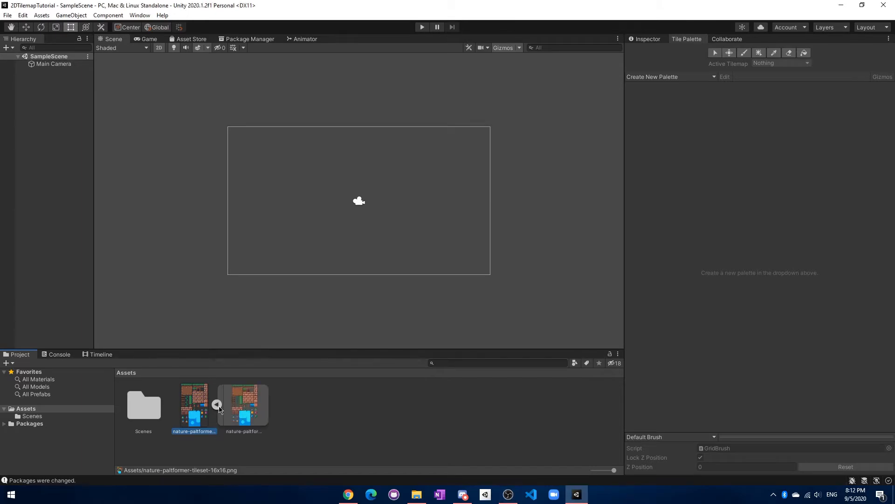
pyautogui.doubleClick(194, 403)
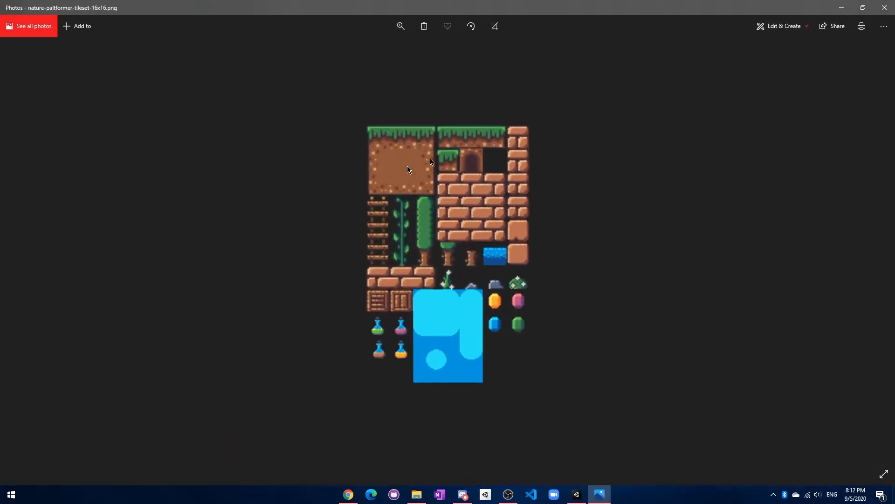
pyautogui.moveTo(395, 122)
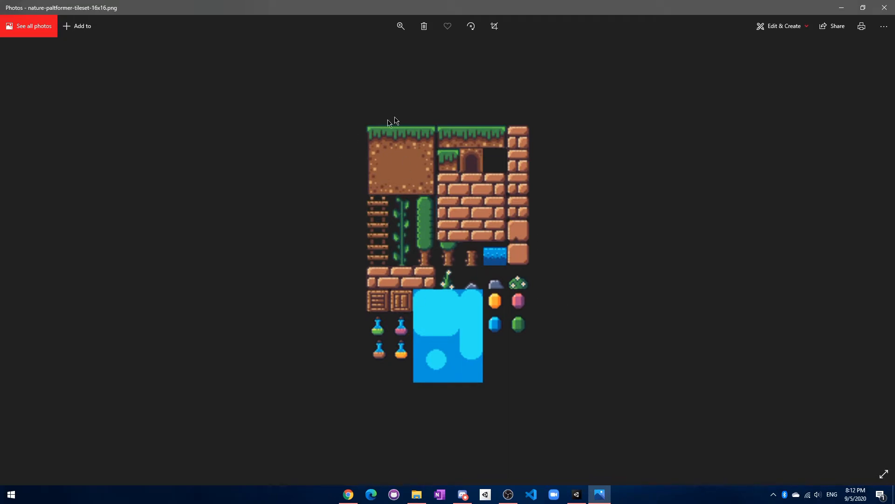
pyautogui.click(576, 495)
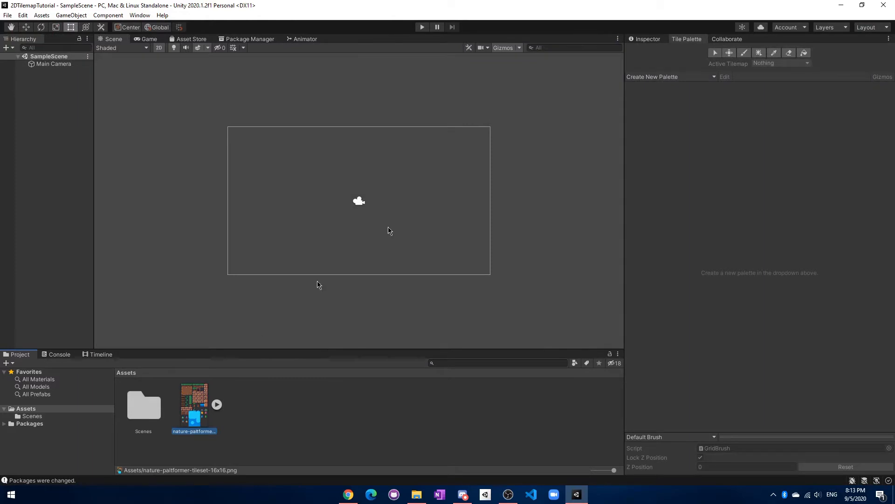
# Step: Set the tileset import to Point (no filter) and Multiple sprite mode, then head to the Sprite Editor
pyautogui.click(194, 404)
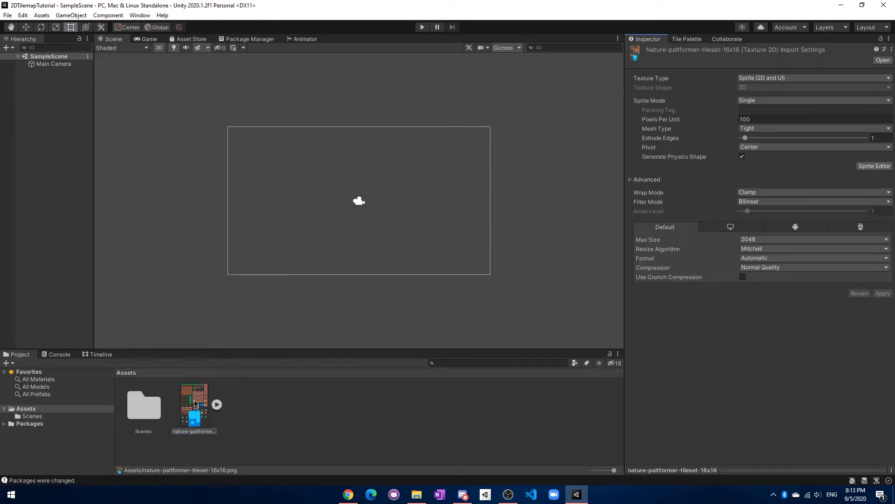
pyautogui.click(815, 201)
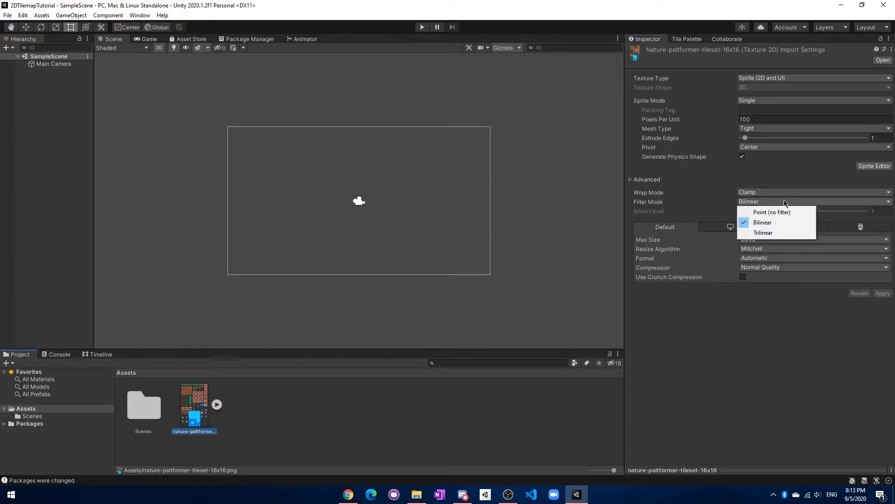
pyautogui.click(773, 213)
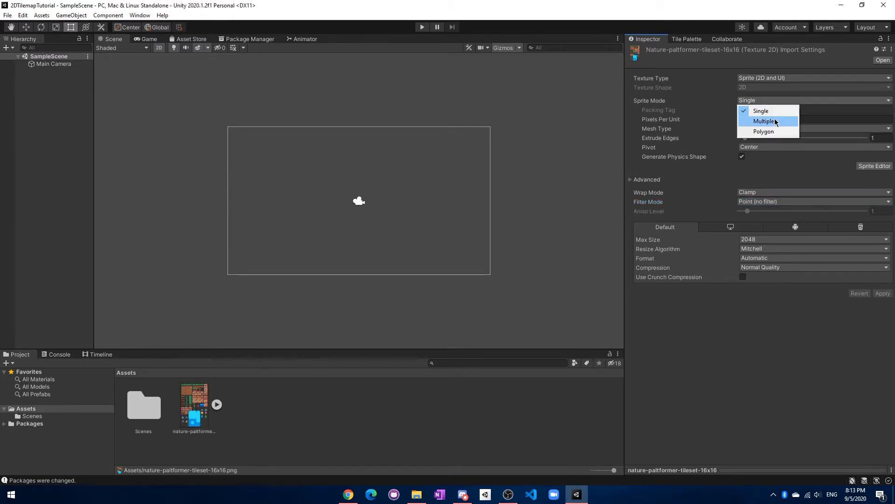
pyautogui.click(762, 121)
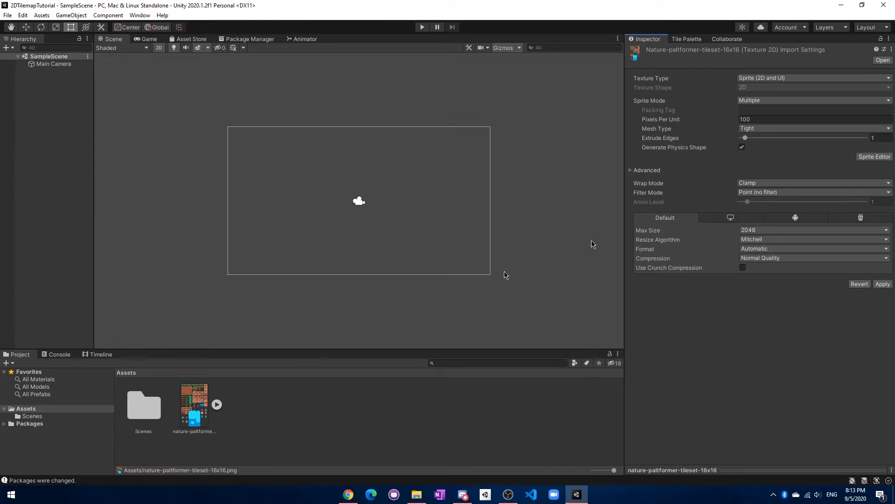
pyautogui.click(875, 157)
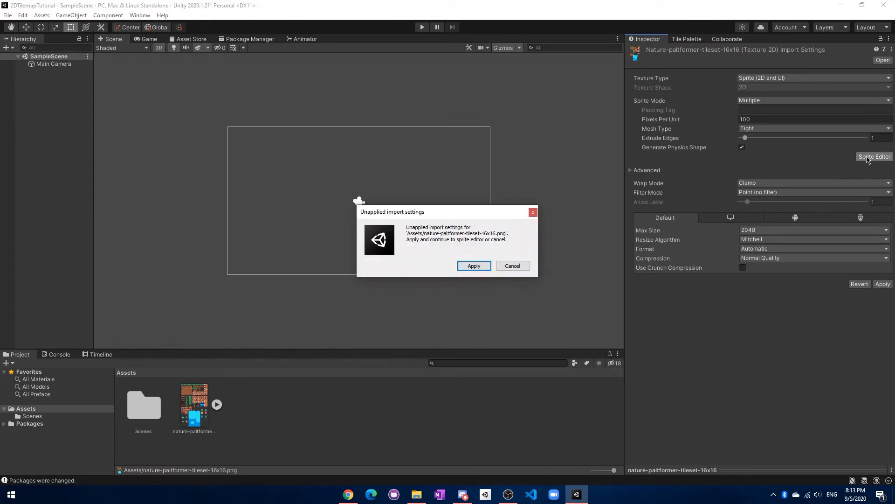
# Step: Apply the import changes and slice the tileset Grid By Cell Size 16 x 16, applying the slices
pyautogui.click(474, 265)
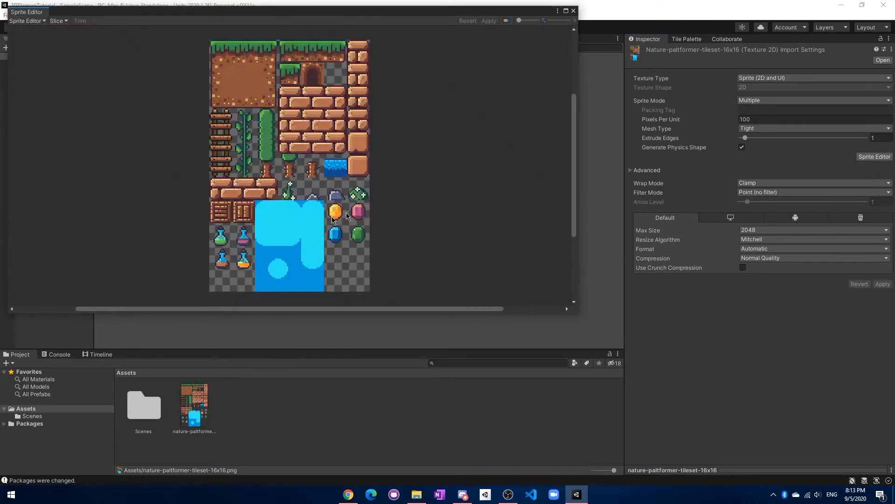
pyautogui.click(58, 21)
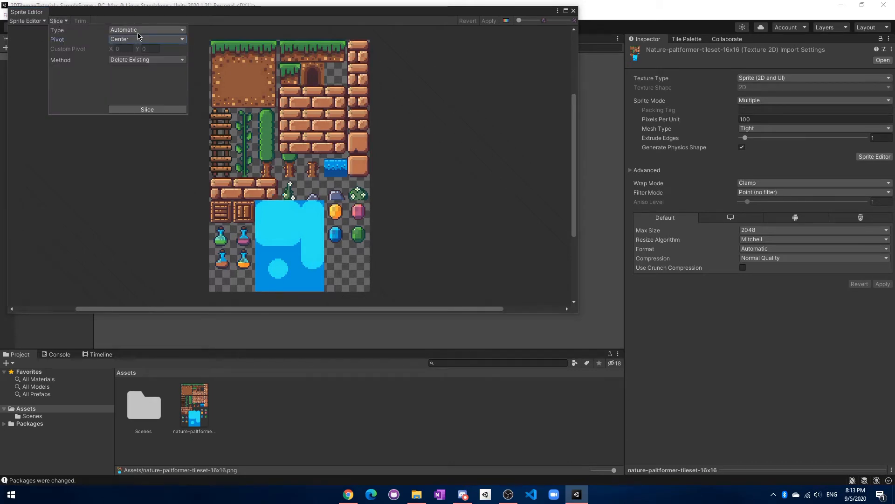
pyautogui.click(148, 29)
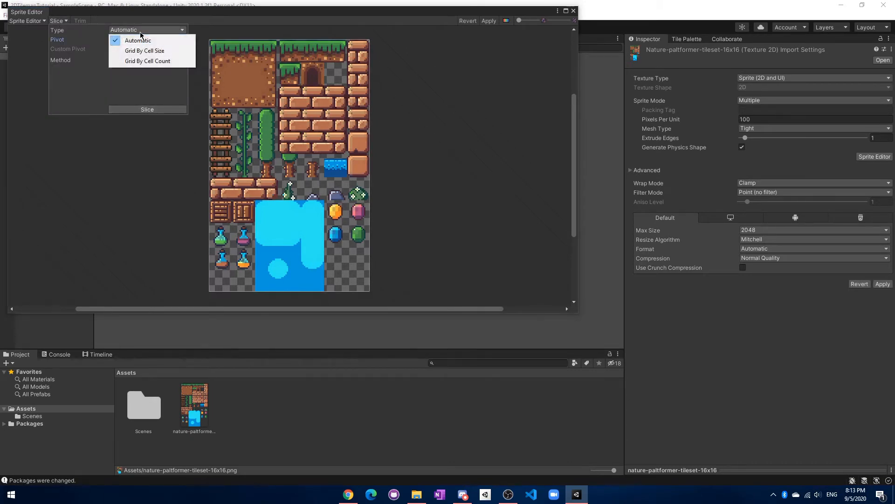
pyautogui.moveTo(144, 50)
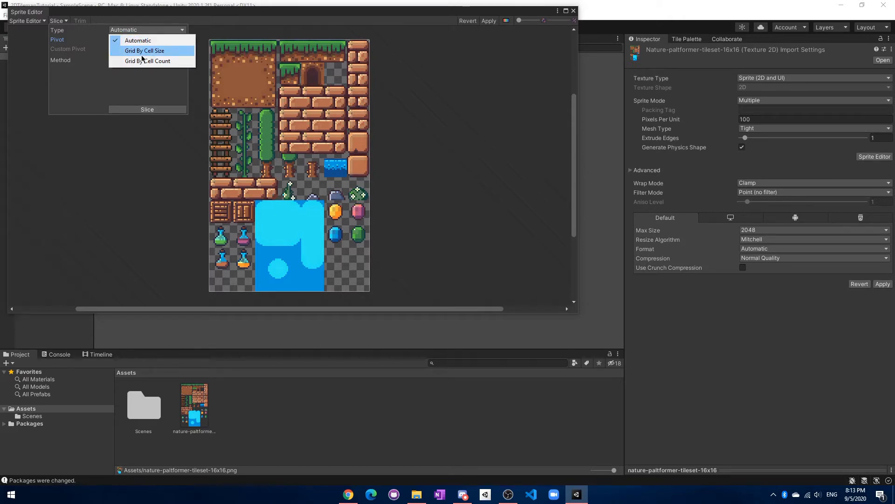
pyautogui.click(144, 50)
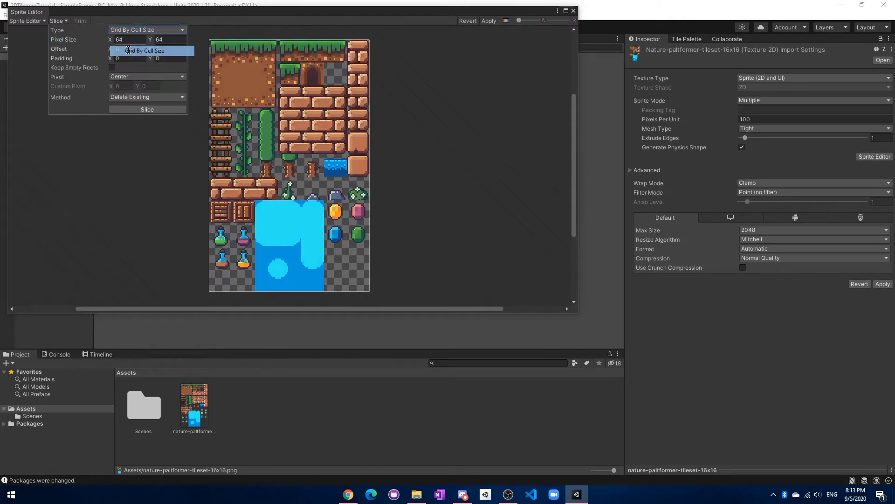
pyautogui.write('16')
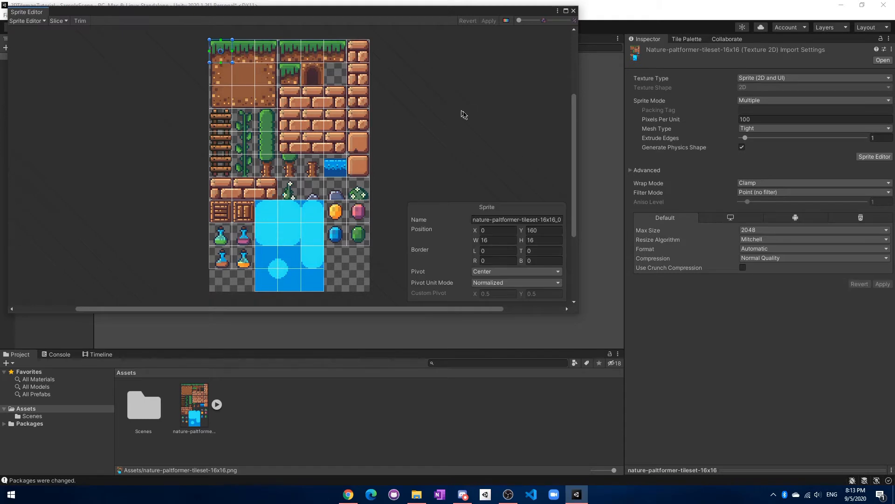
pyautogui.click(574, 11)
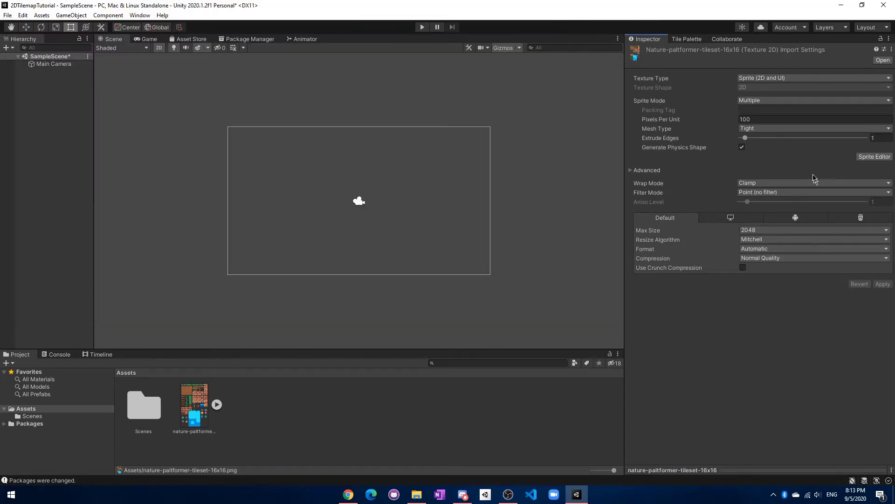
pyautogui.click(630, 169)
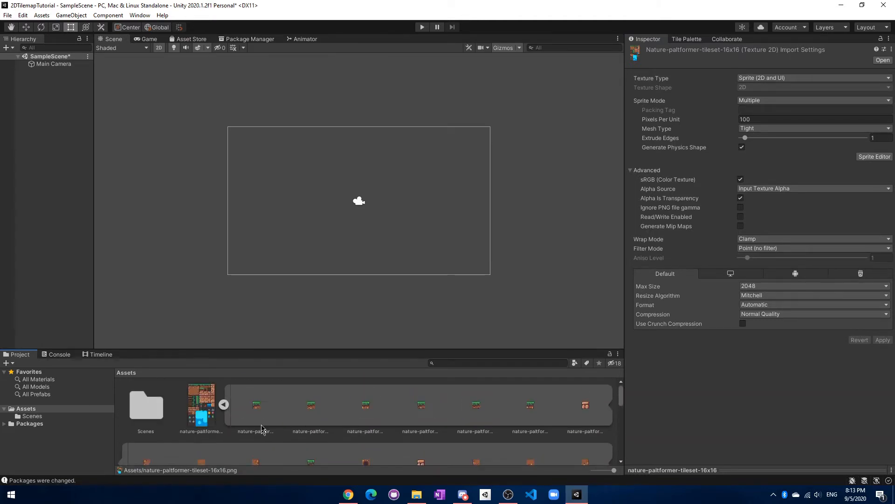
pyautogui.scroll(-3)
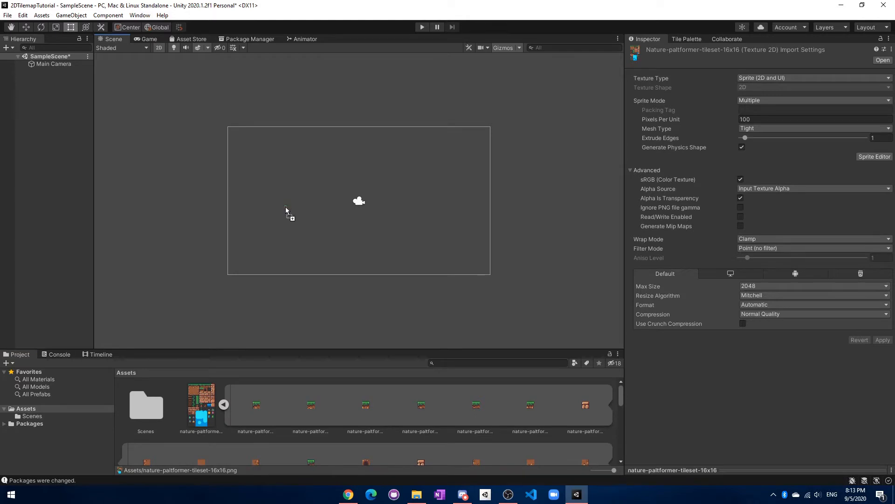
pyautogui.moveTo(256, 404); pyautogui.dragTo(280, 202)
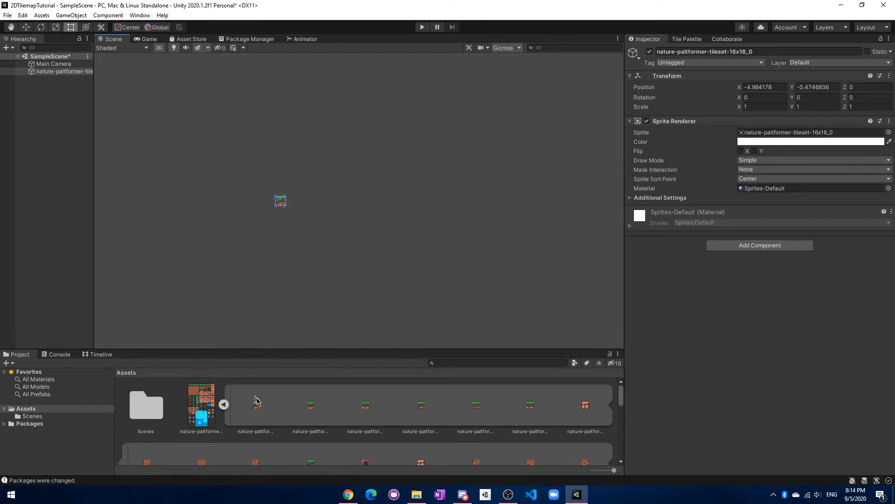
pyautogui.moveTo(256, 404); pyautogui.dragTo(297, 201)
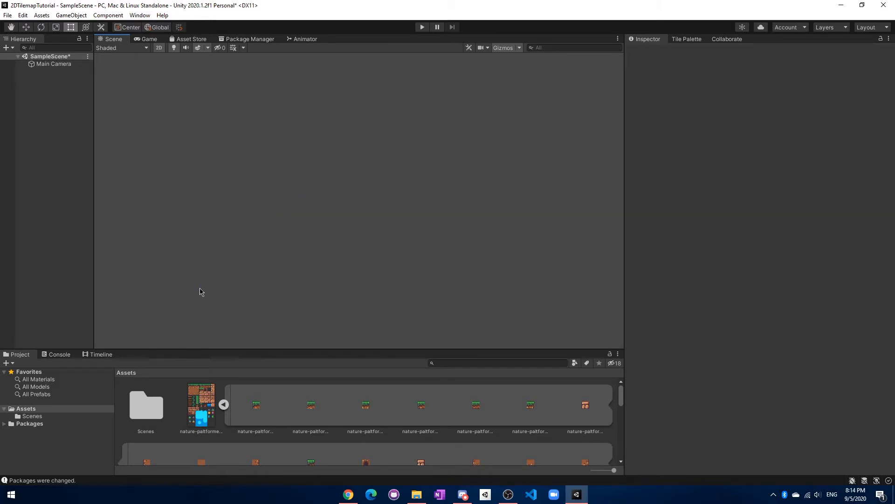
pyautogui.click(224, 404)
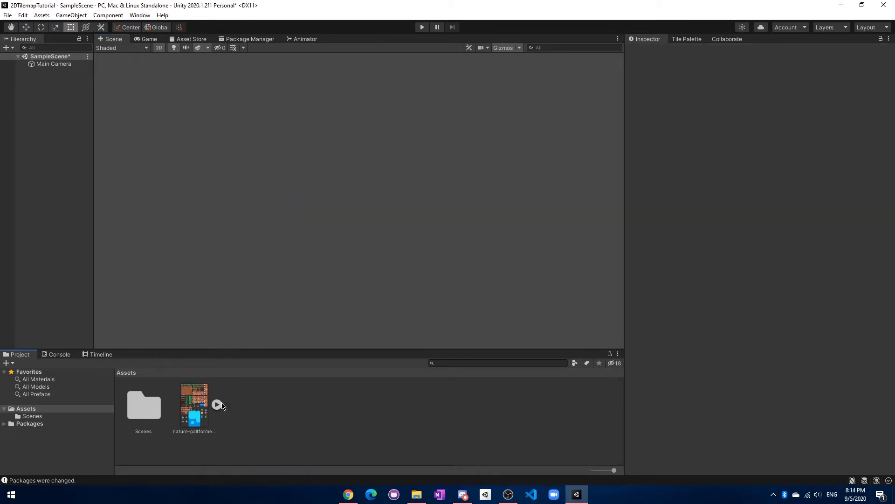
pyautogui.moveTo(195, 251)
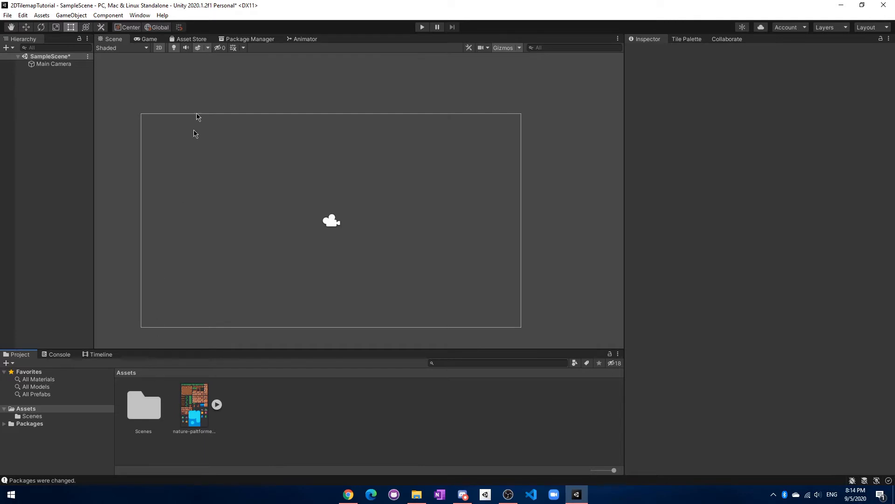
pyautogui.moveTo(72, 304)
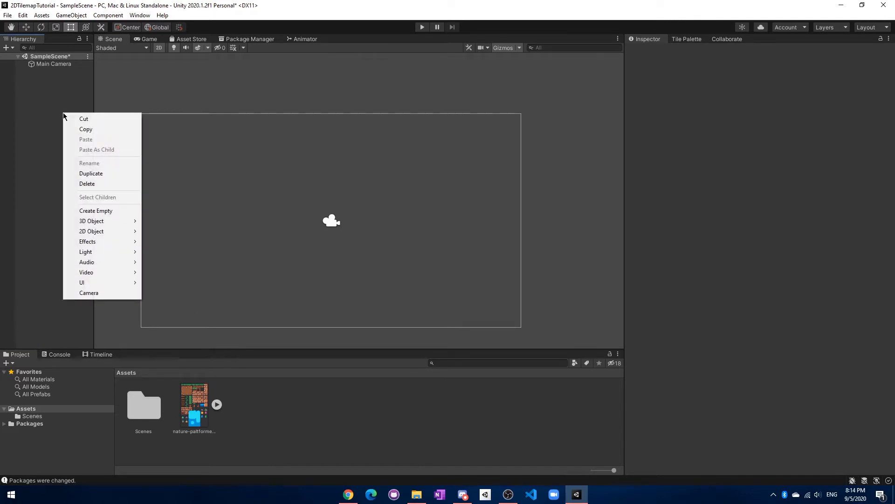
pyautogui.moveTo(91, 220)
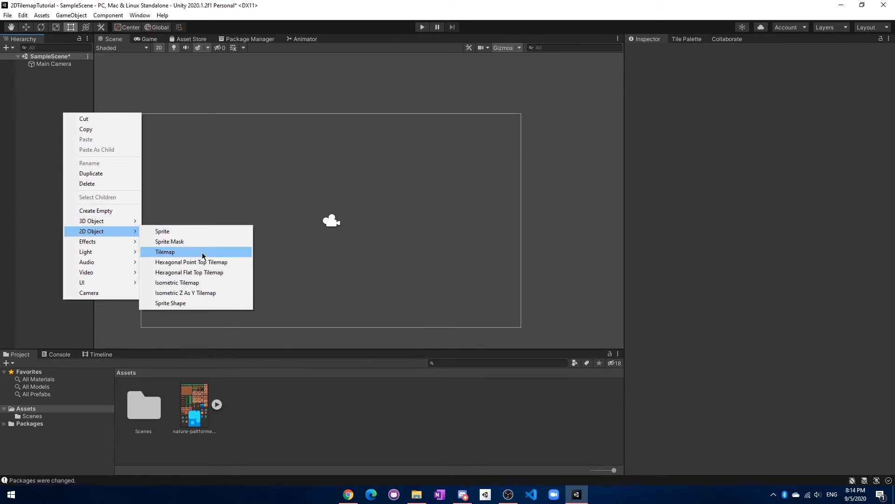
# Step: Add a Rectangular Tilemap so a Grid with a child Tilemap appears in the scene
pyautogui.click(164, 252)
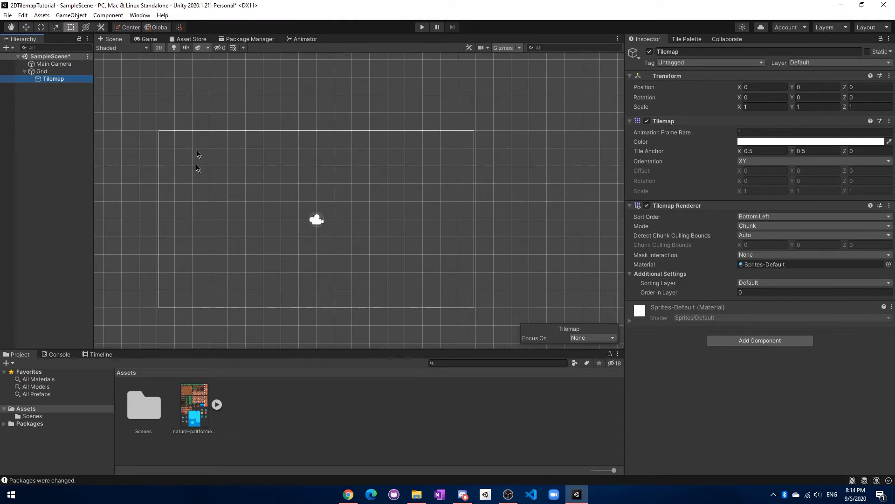
pyautogui.moveTo(289, 211)
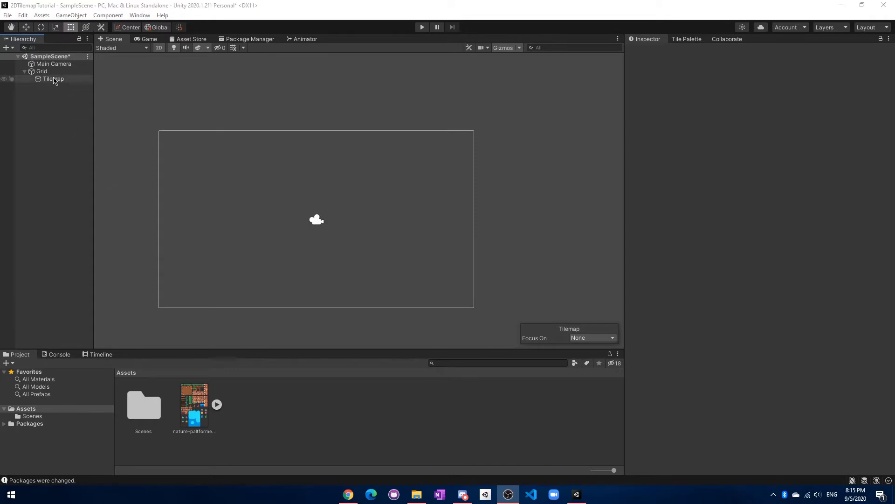
# Step: Set the Grid object's Cell Size X and Y to 0.2
pyautogui.click(41, 71)
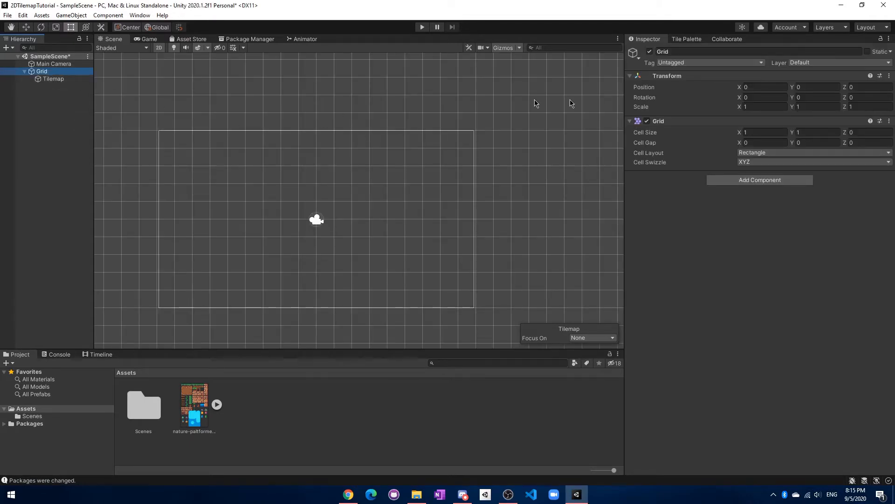
pyautogui.click(763, 132)
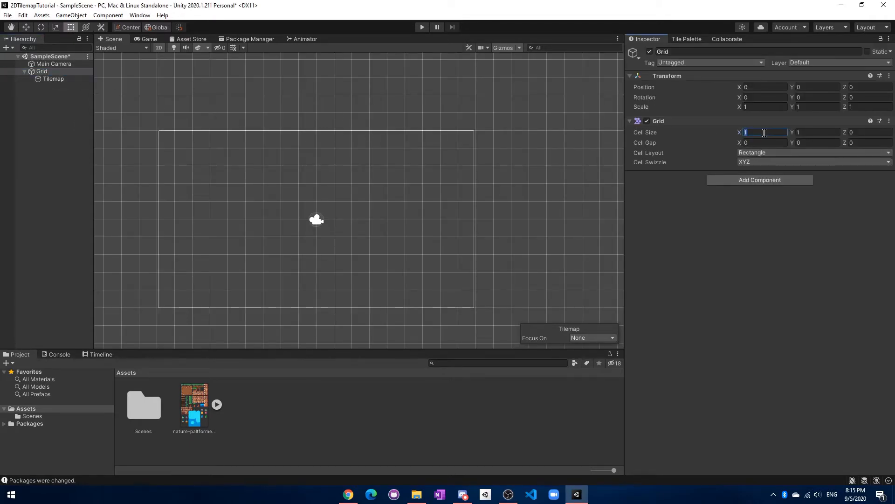
pyautogui.write('0.2')
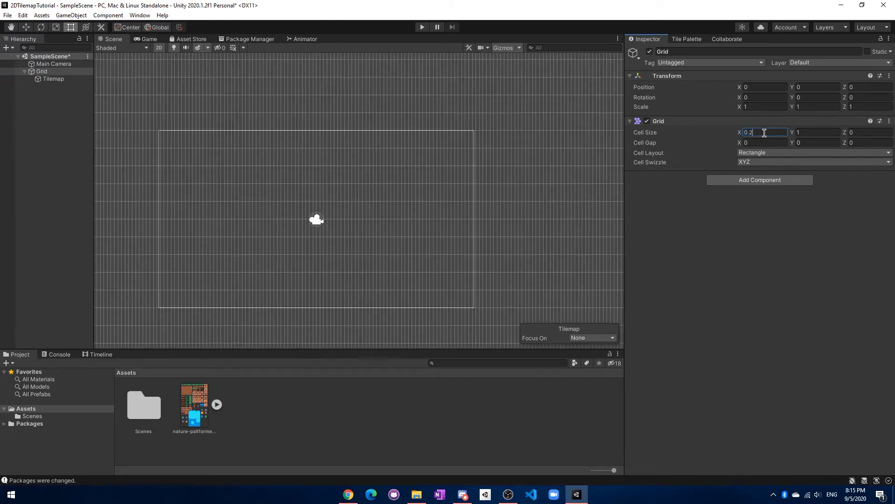
pyautogui.click(817, 132)
pyautogui.write('0.2')
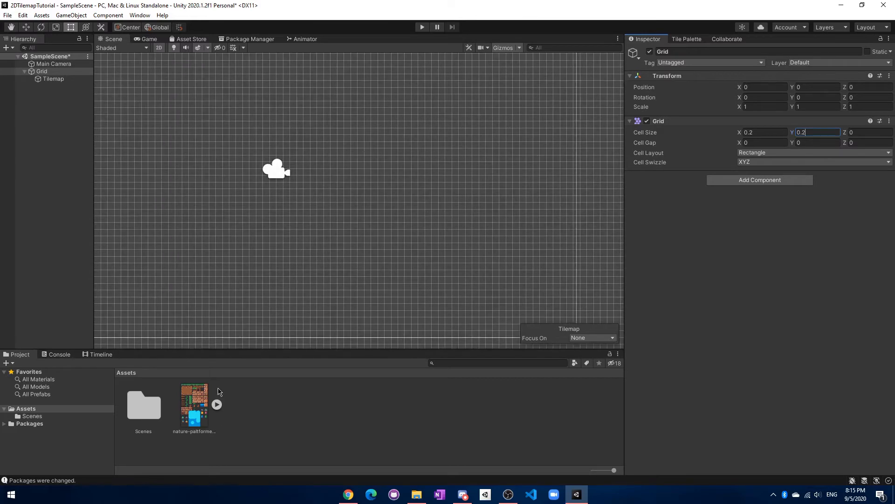
pyautogui.moveTo(194, 333)
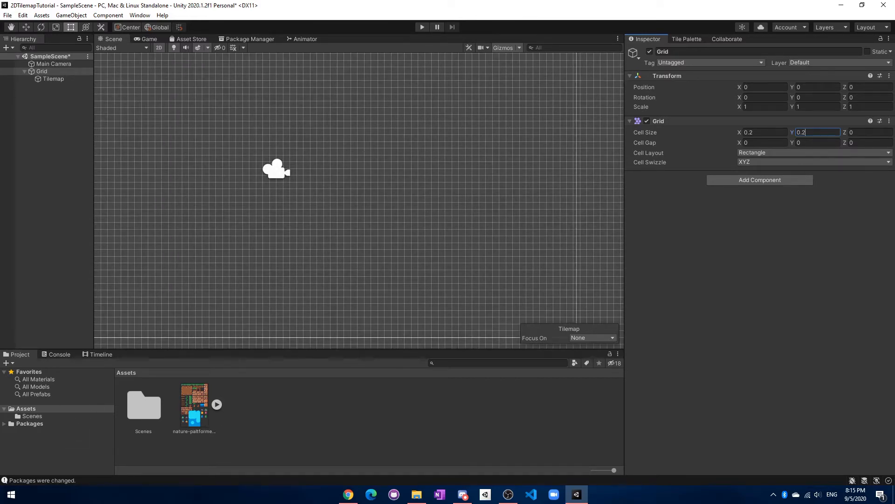
# Step: Open the Tile Palette window and create a new palette named Main
pyautogui.click(138, 15)
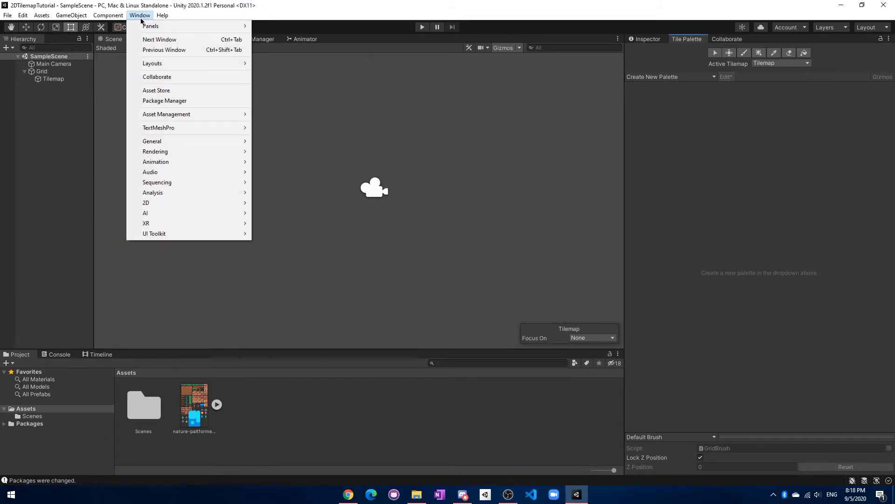
pyautogui.moveTo(146, 202)
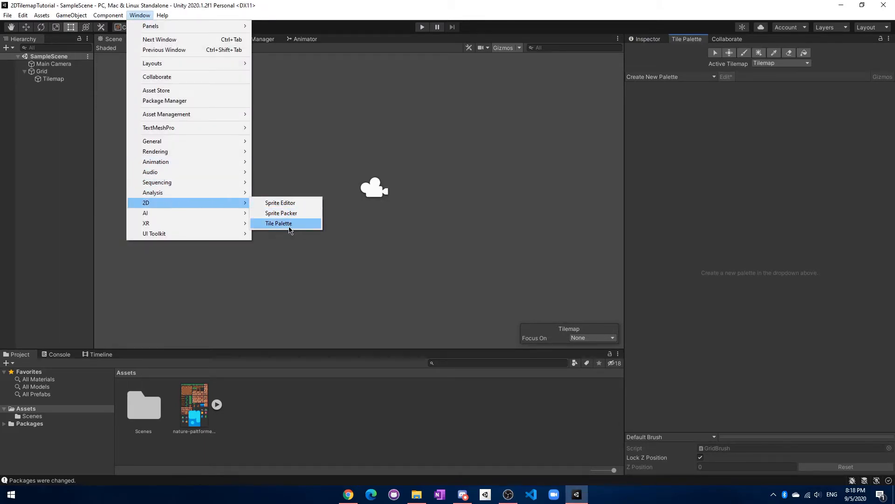
pyautogui.click(278, 223)
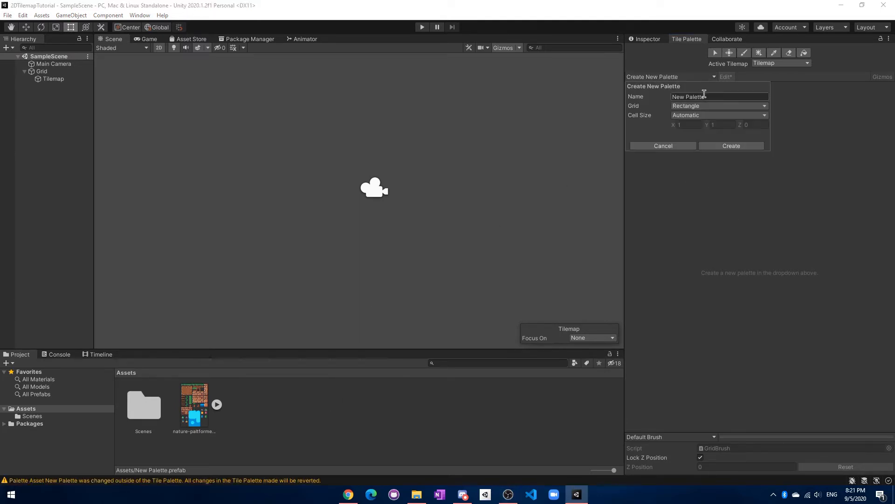
pyautogui.write('Main')
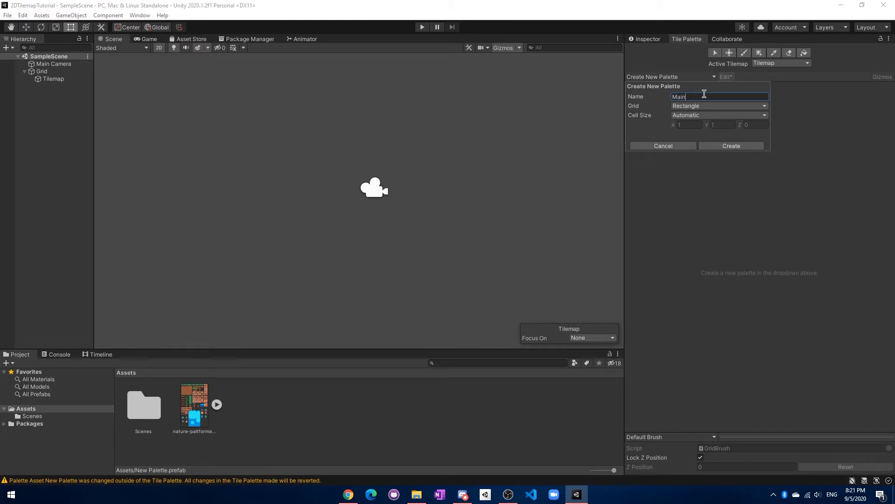
pyautogui.click(731, 145)
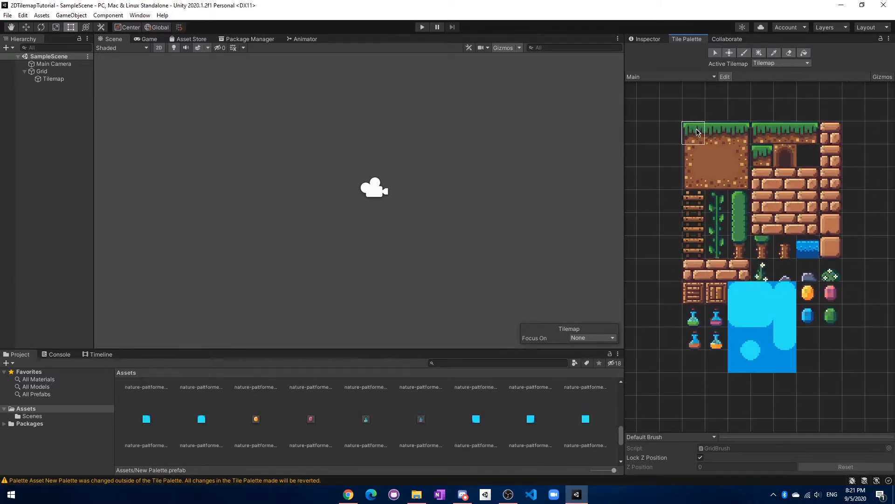
# Step: Pick the grass-topped ground tile with the Tilemap as target and paint a row of grass tiles
pyautogui.click(54, 78)
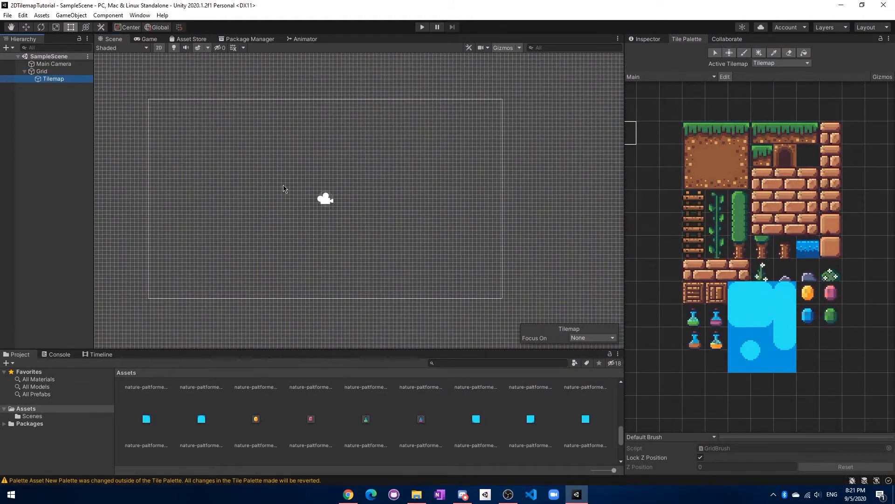
pyautogui.click(694, 132)
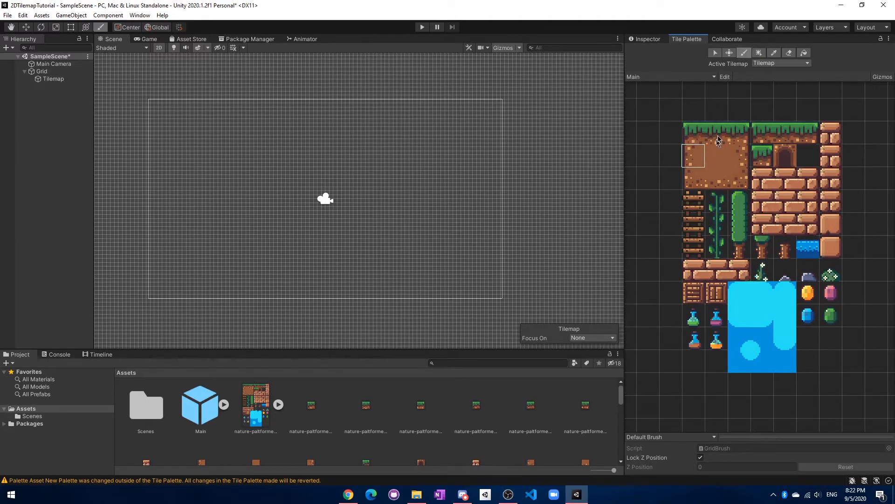
pyautogui.click(694, 132)
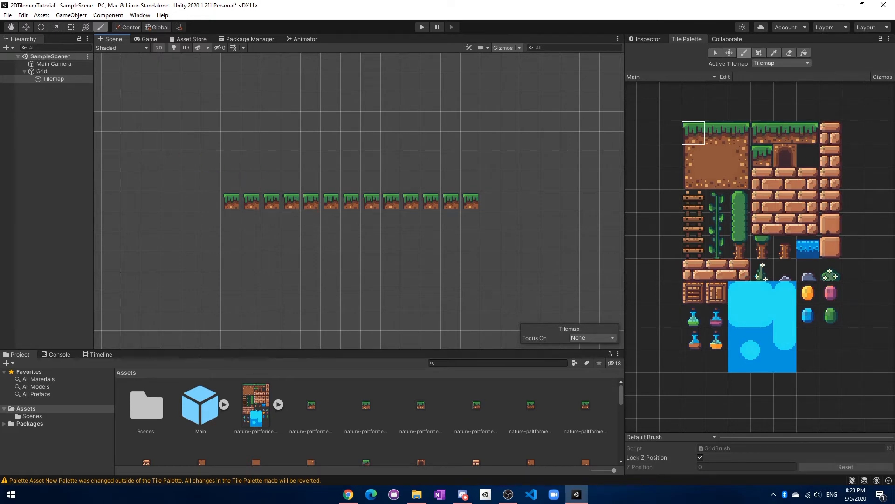
# Step: Set the Grid's cell size back to 1
pyautogui.click(41, 71)
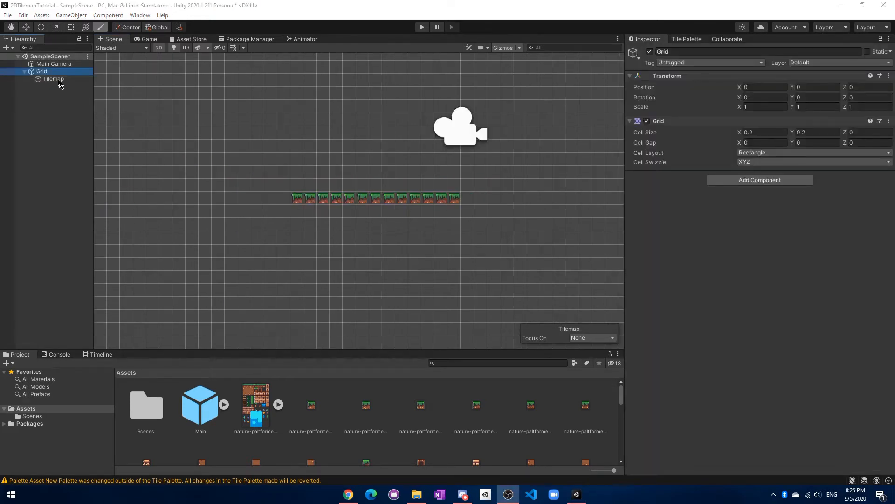
pyautogui.click(762, 132)
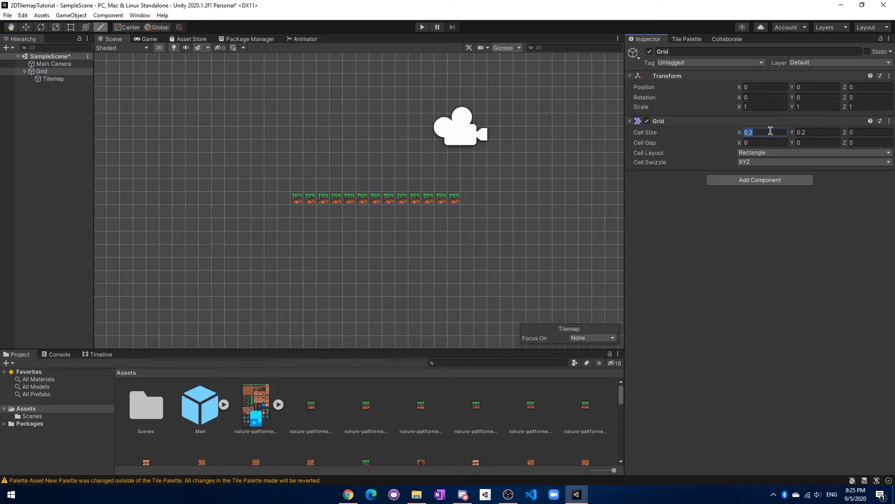
pyautogui.write('1')
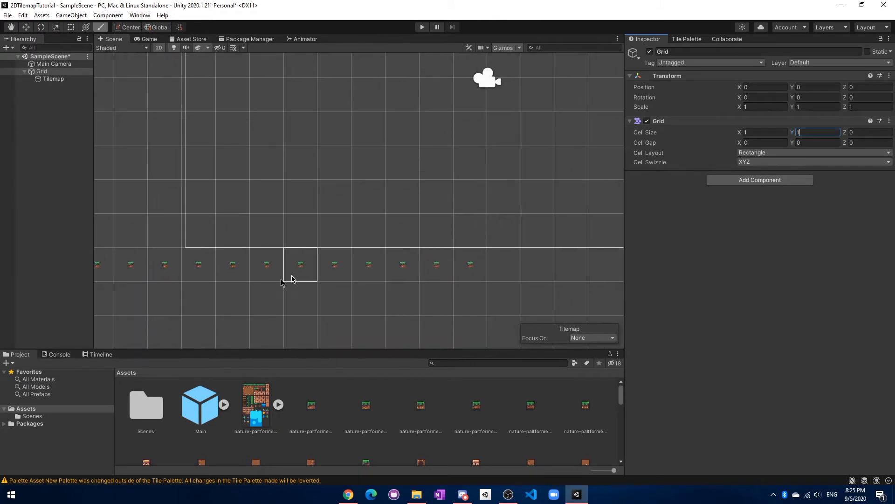
# Step: Set the tileset's Pixels Per Unit to 16 and apply the import settings
pyautogui.click(255, 405)
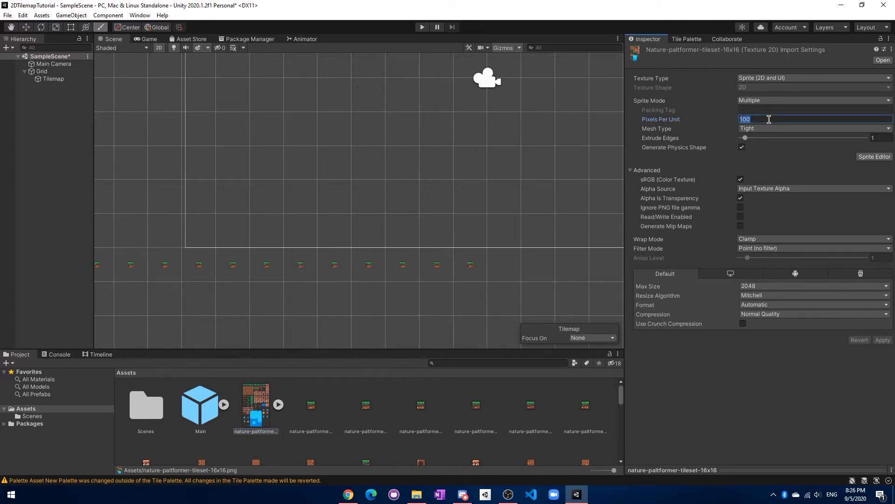
pyautogui.click(882, 339)
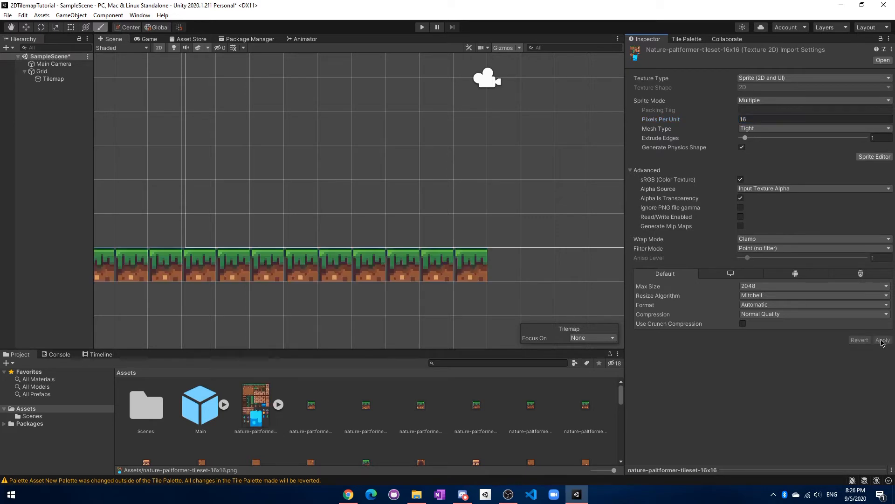
pyautogui.click(212, 280)
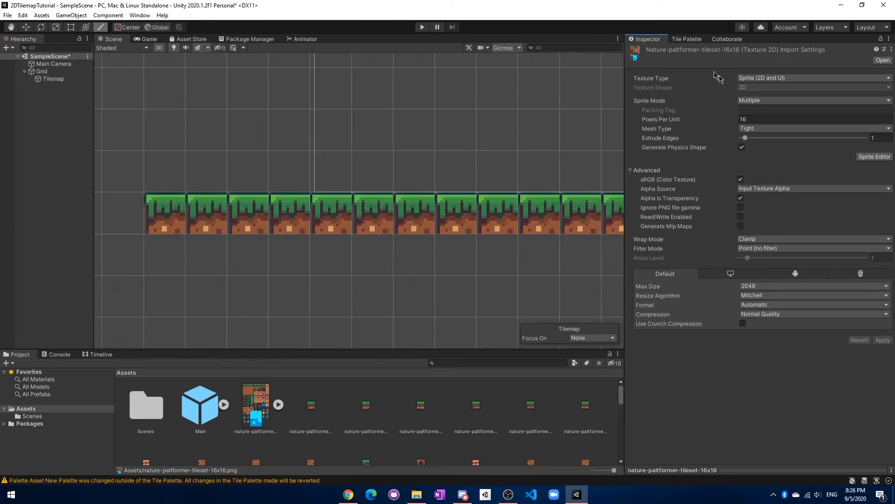
# Step: Paint grass and dirt tiles into a ground strip, dirt pillar and small grass platforms
pyautogui.click(687, 39)
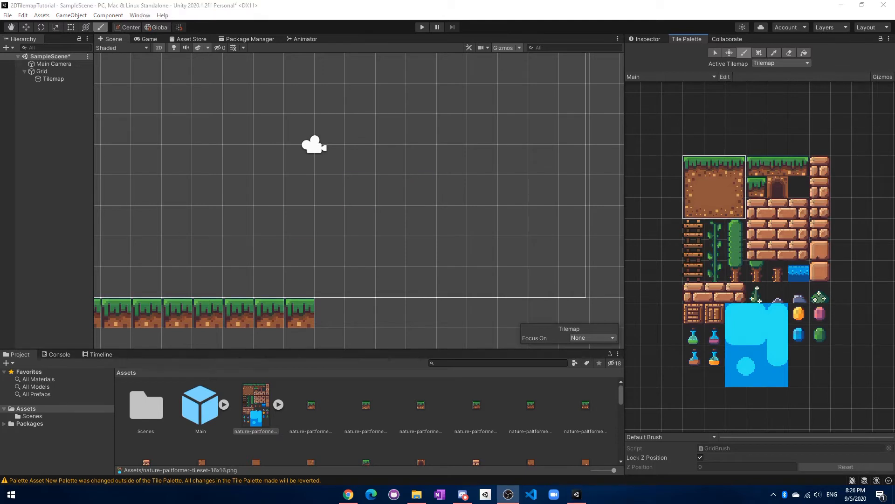
pyautogui.moveTo(729, 95)
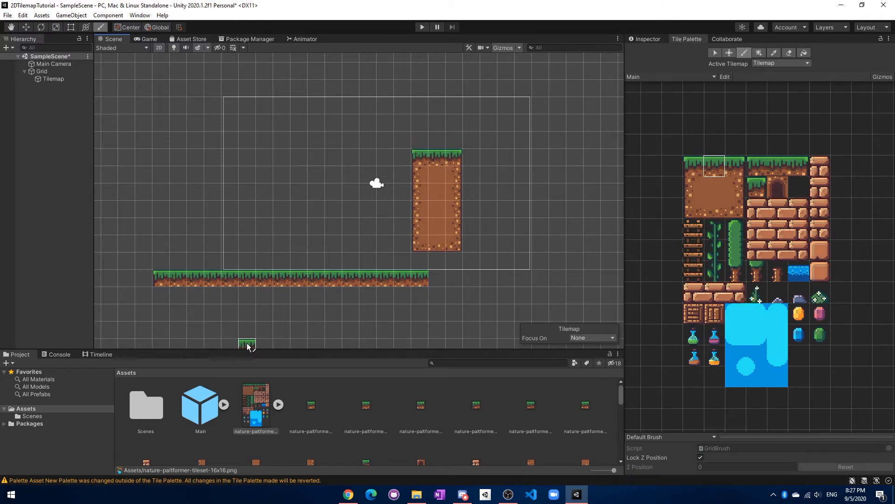
pyautogui.click(713, 186)
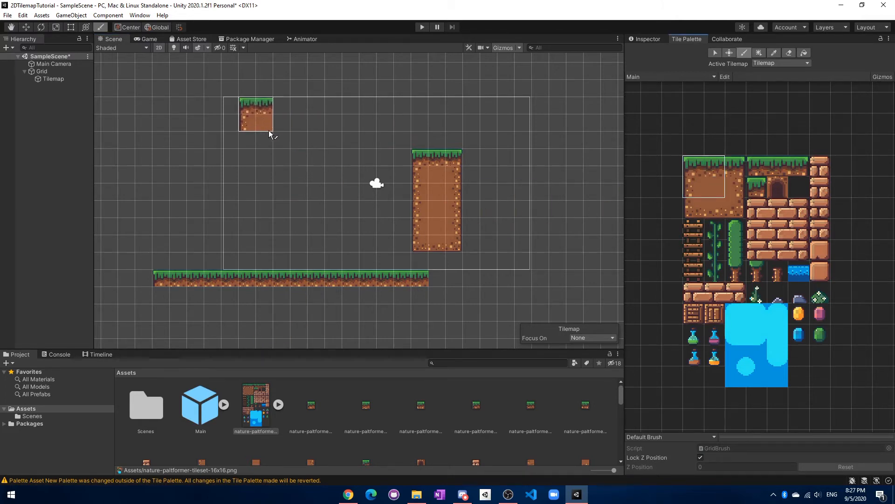
pyautogui.moveTo(256, 113); pyautogui.dragTo(273, 166)
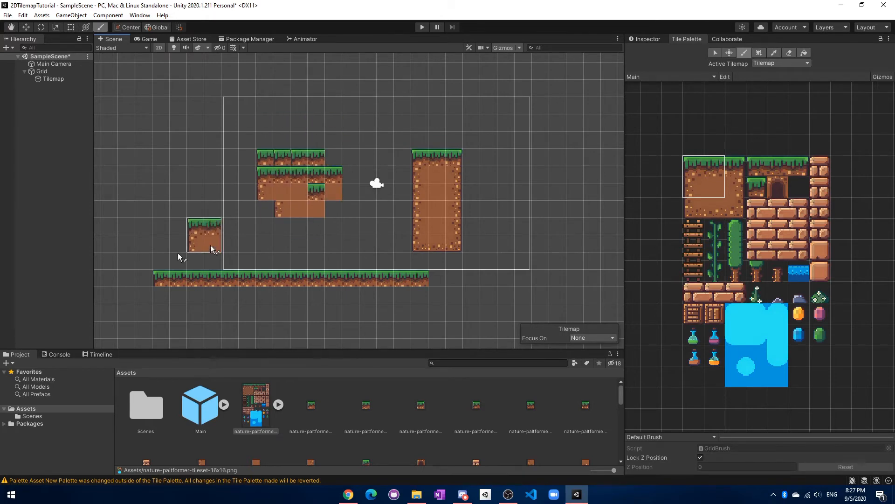
pyautogui.click(203, 237)
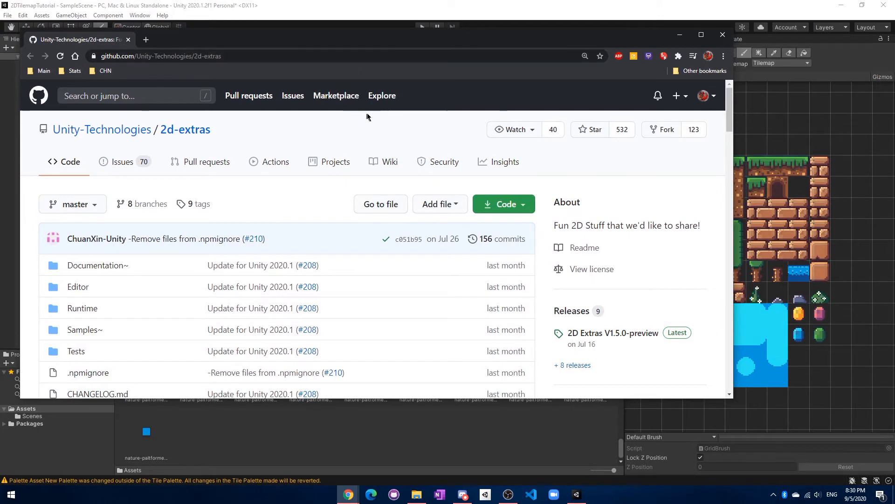
# Step: Download the 2d-extras repository as a ZIP from the Code menu
pyautogui.click(504, 203)
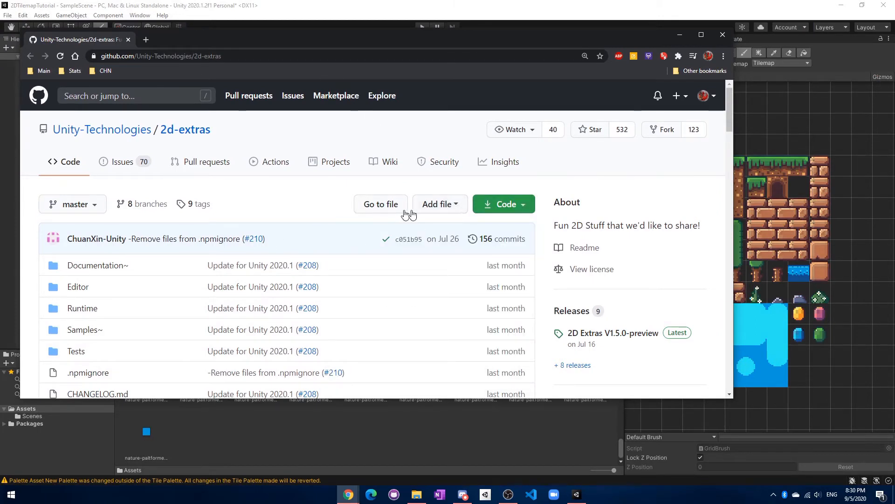
pyautogui.click(440, 203)
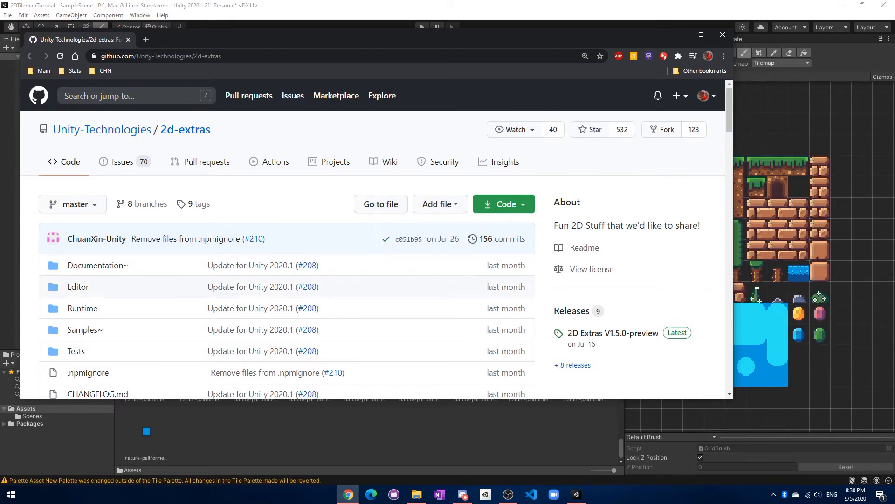
pyautogui.click(504, 203)
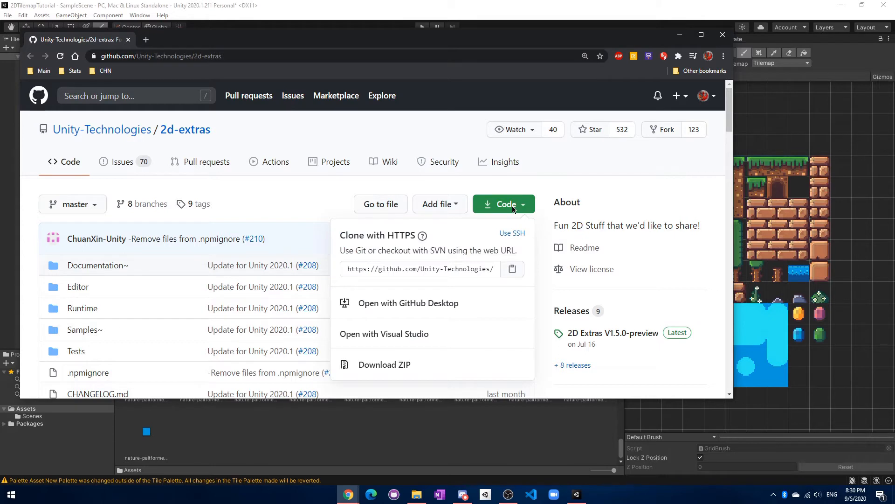
pyautogui.click(385, 363)
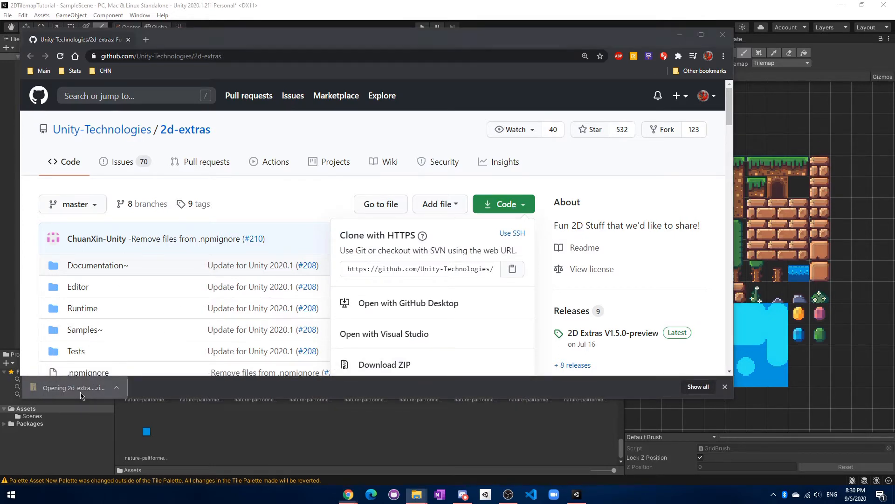
# Step: Open the downloaded 2d-extras archive and return to the Unity editor
pyautogui.click(726, 386)
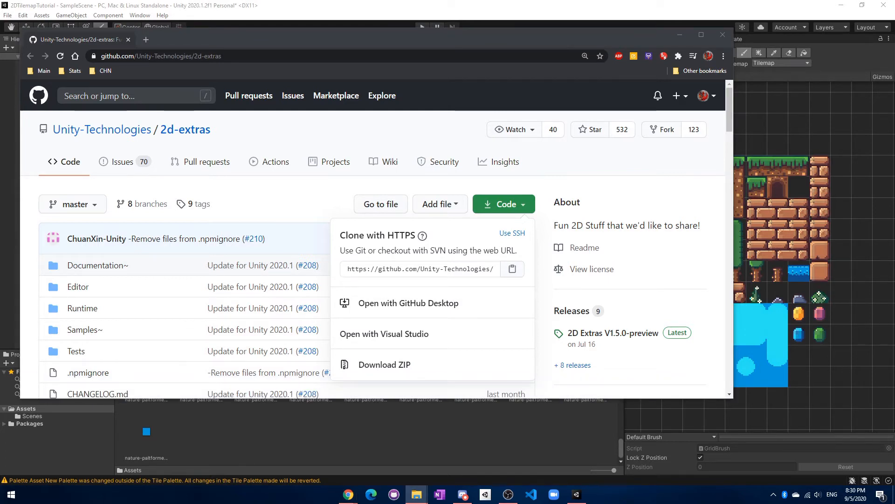
pyautogui.click(385, 363)
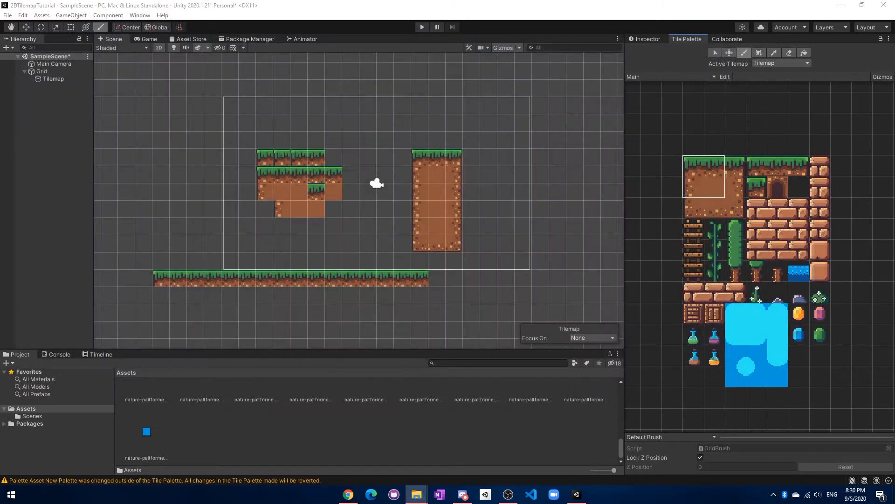
# Step: Add the 2d-extras-master folder to Assets and create a Rule Tile asset named GrassRule
pyautogui.click(29, 423)
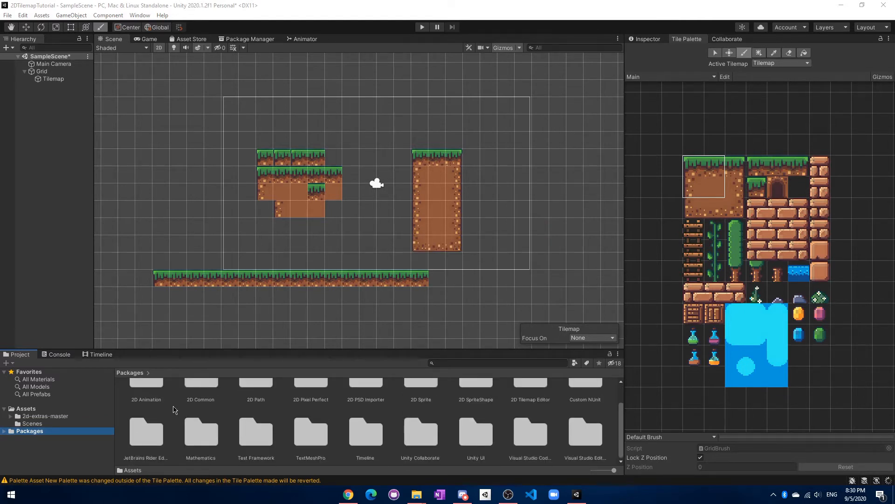
pyautogui.moveTo(71, 425)
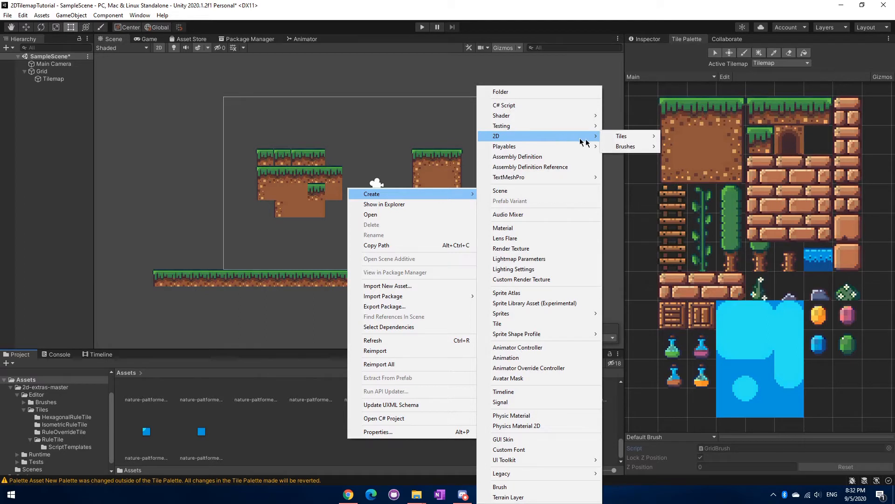
pyautogui.moveTo(622, 136)
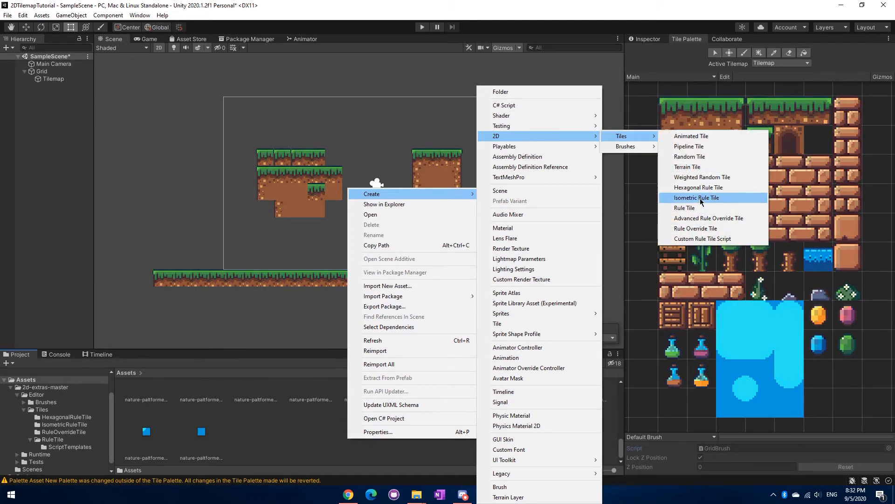
pyautogui.moveTo(685, 208)
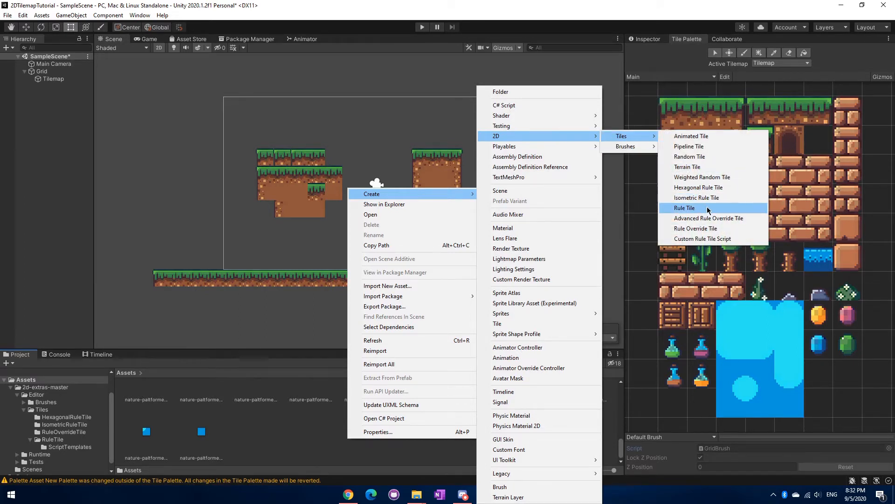
pyautogui.click(685, 207)
pyautogui.write('GrassRule')
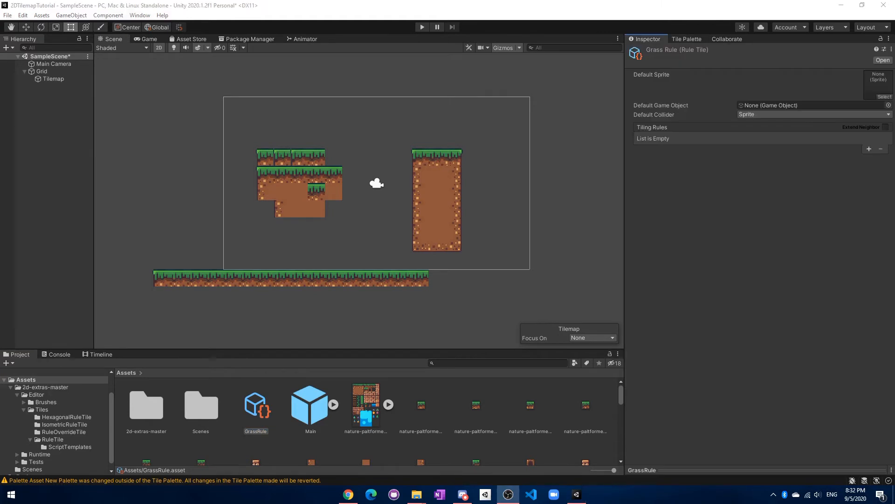
# Step: Assign the sliced brown dirt block sprite as GrassRule's Default Sprite
pyautogui.click(258, 410)
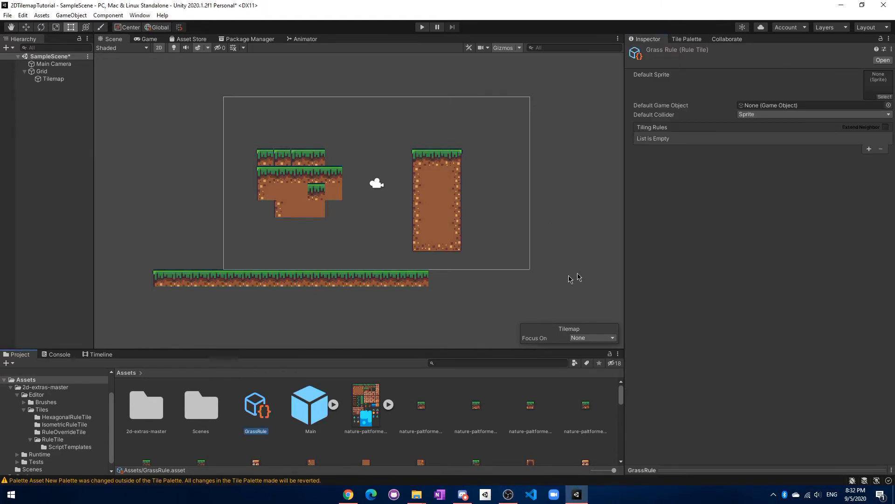
pyautogui.moveTo(621, 123)
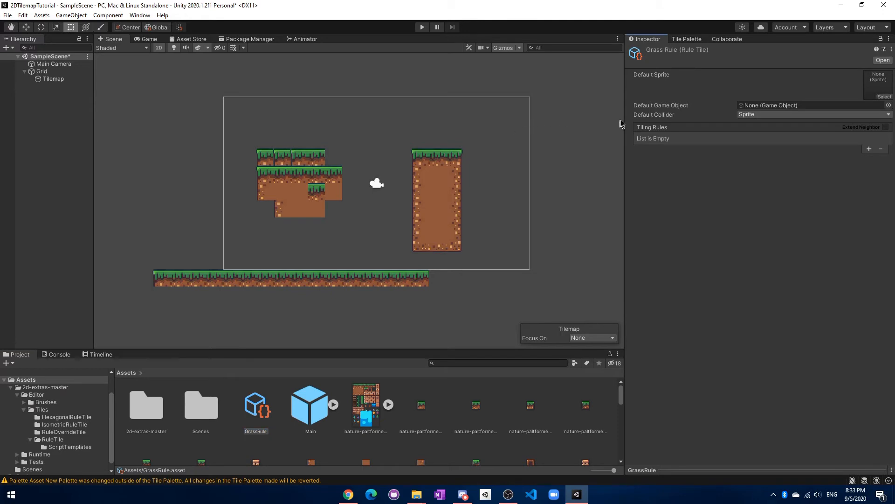
pyautogui.moveTo(425, 412)
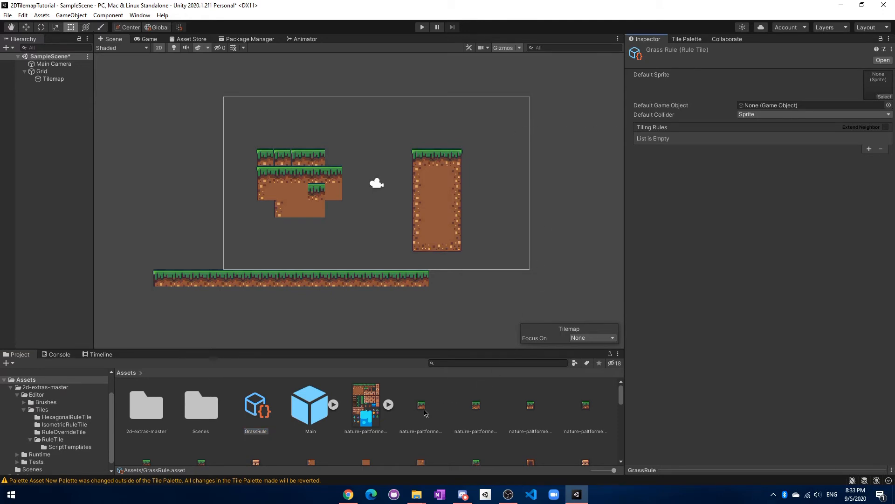
pyautogui.click(421, 404)
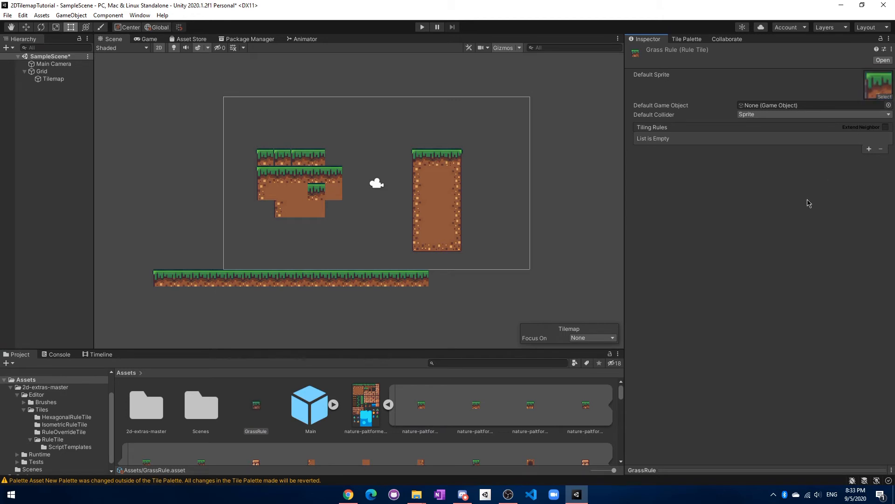
pyautogui.scroll(-3)
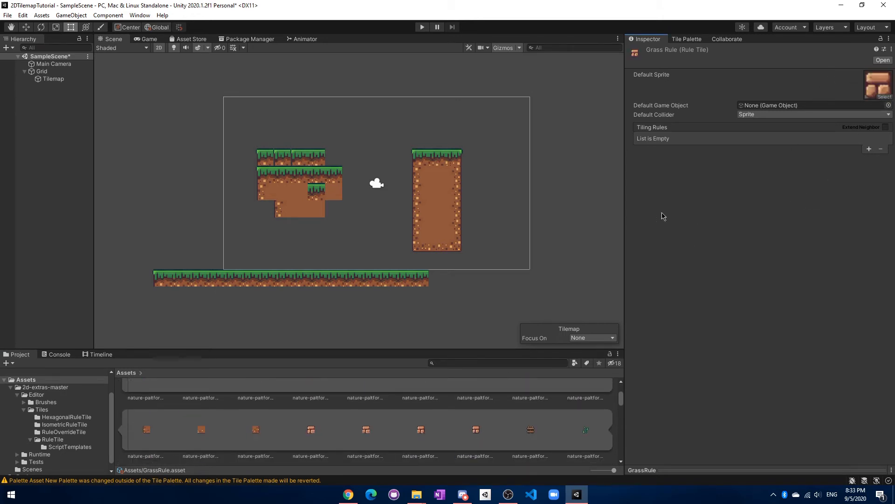
pyautogui.moveTo(646, 210)
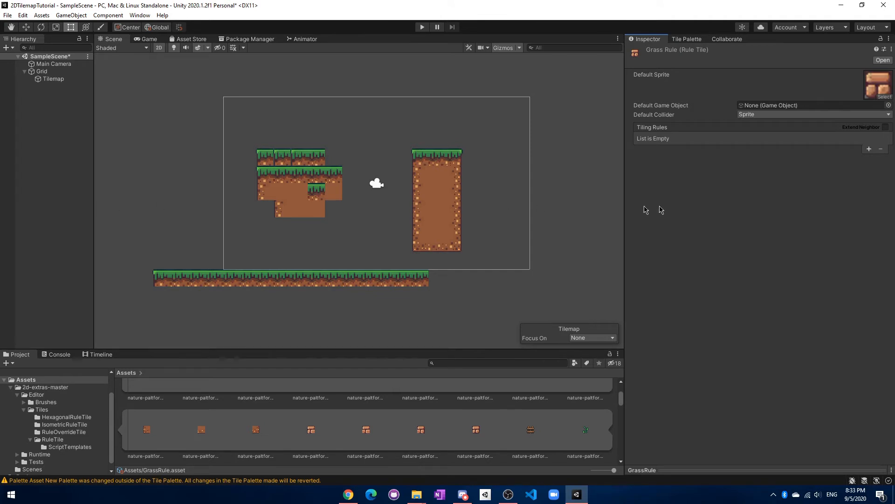
pyautogui.moveTo(680, 151)
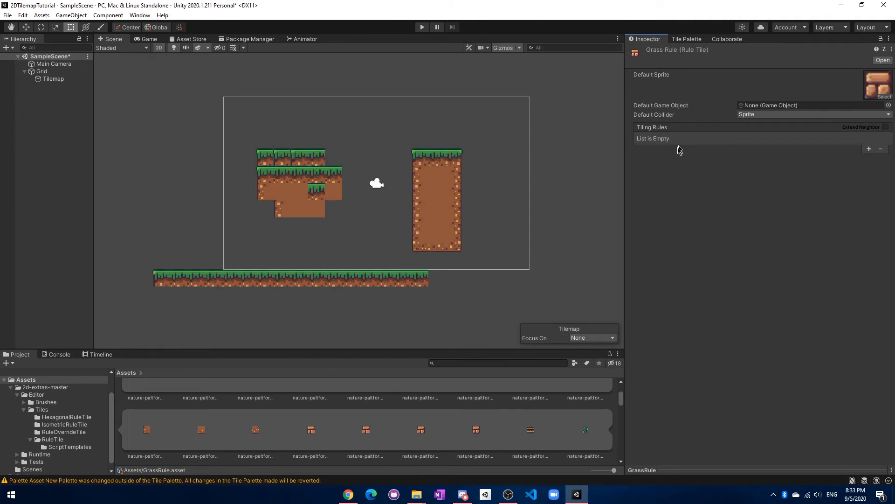
# Step: Add three tiling rules with neighbor conditions, the first two outputting grass-topped sprites
pyautogui.click(869, 149)
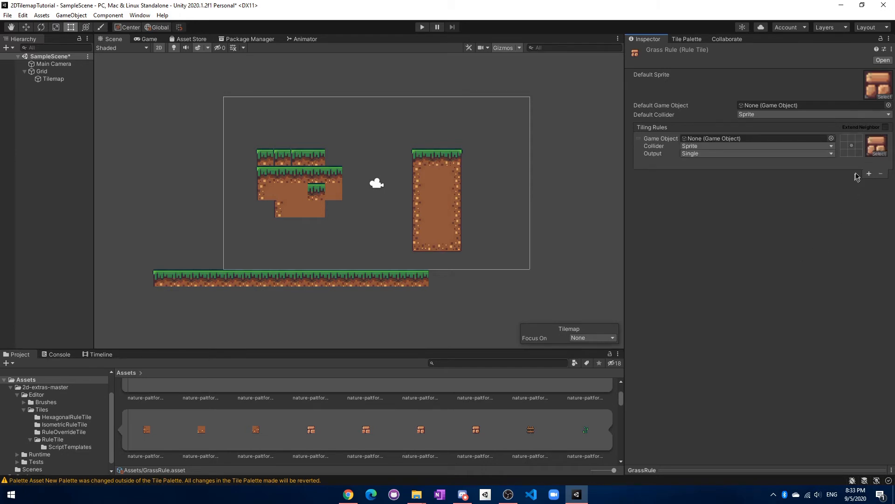
pyautogui.moveTo(862, 166)
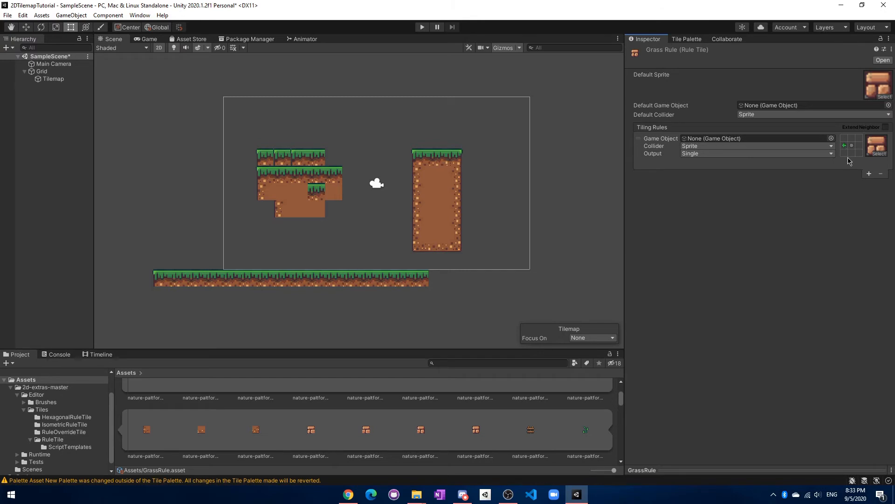
pyautogui.moveTo(845, 144)
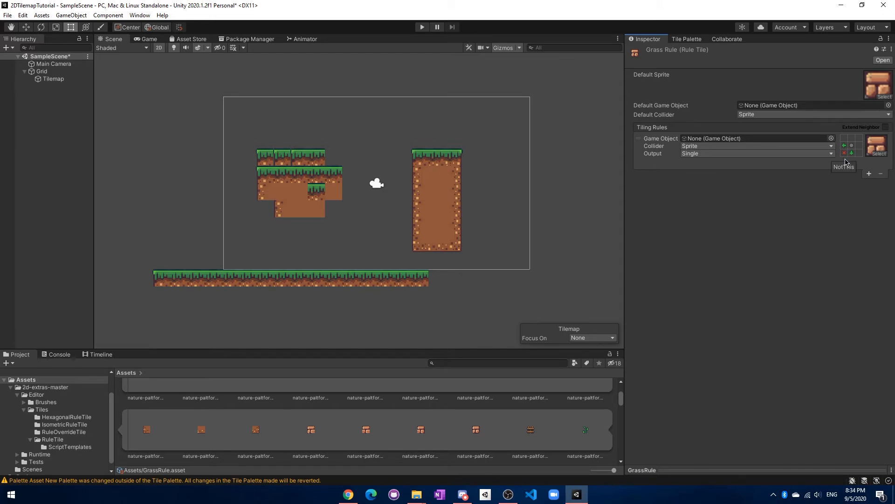
pyautogui.moveTo(770, 223)
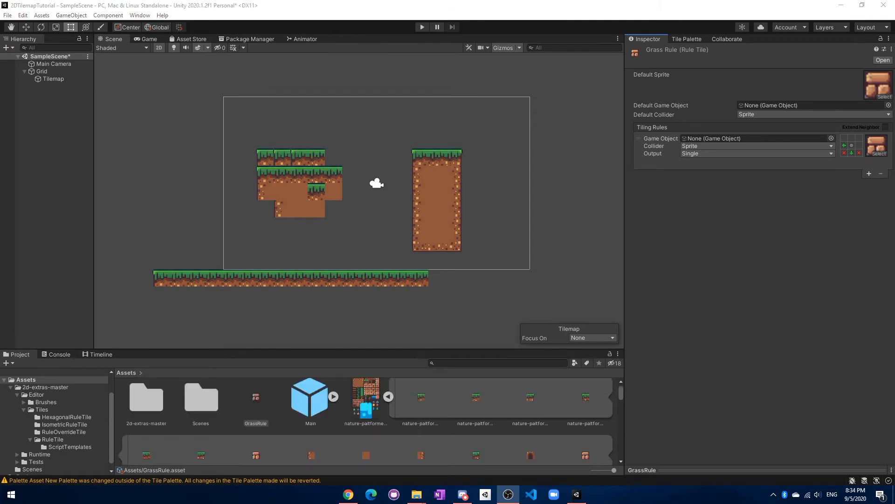
pyautogui.moveTo(427, 410)
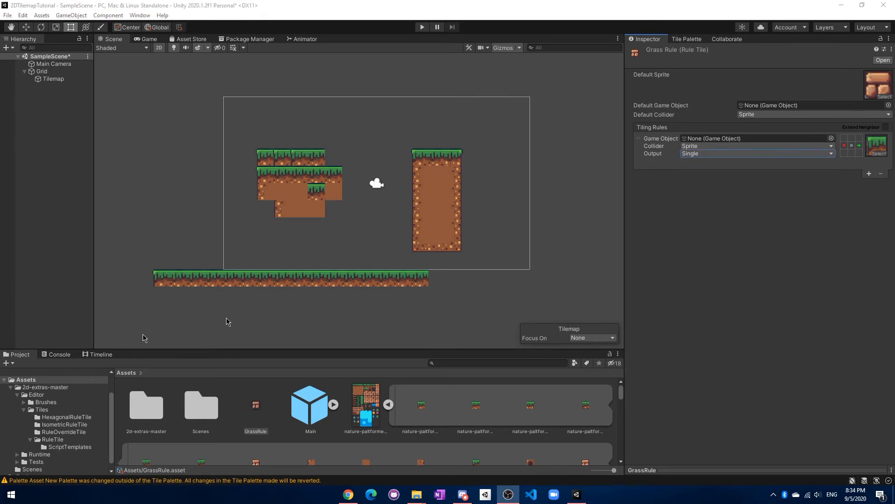
pyautogui.click(868, 174)
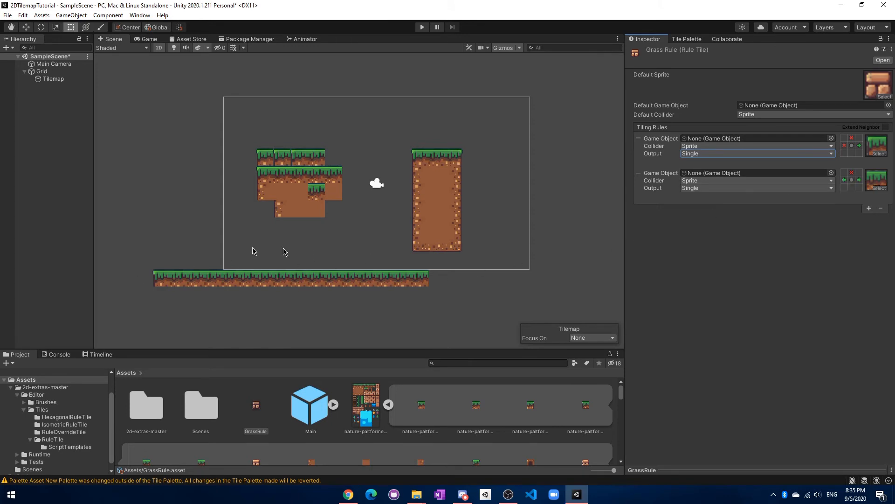
pyautogui.moveTo(863, 211)
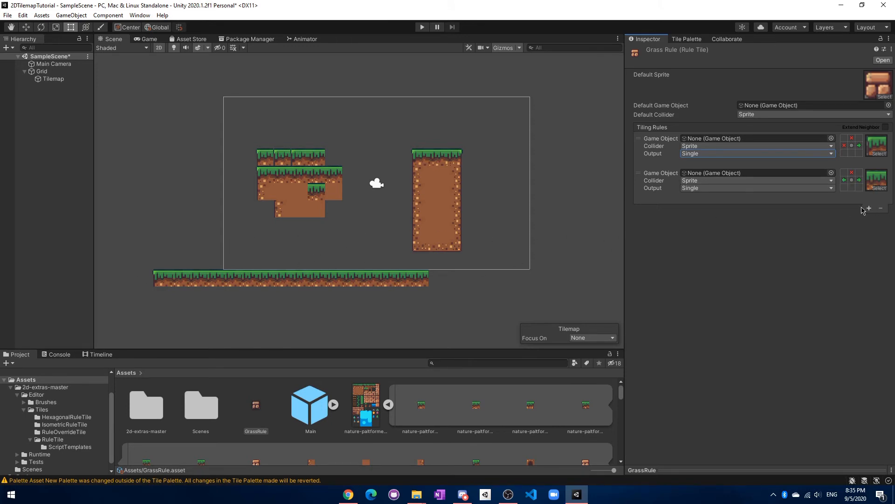
pyautogui.click(870, 208)
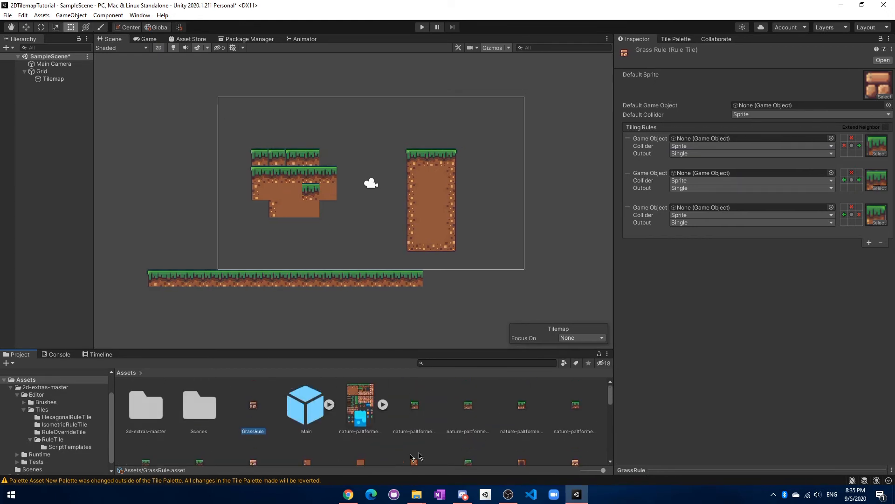
# Step: Place GrassRule in the Main palette and paint a grass strip with dirt blocks beneath the long platform
pyautogui.click(675, 39)
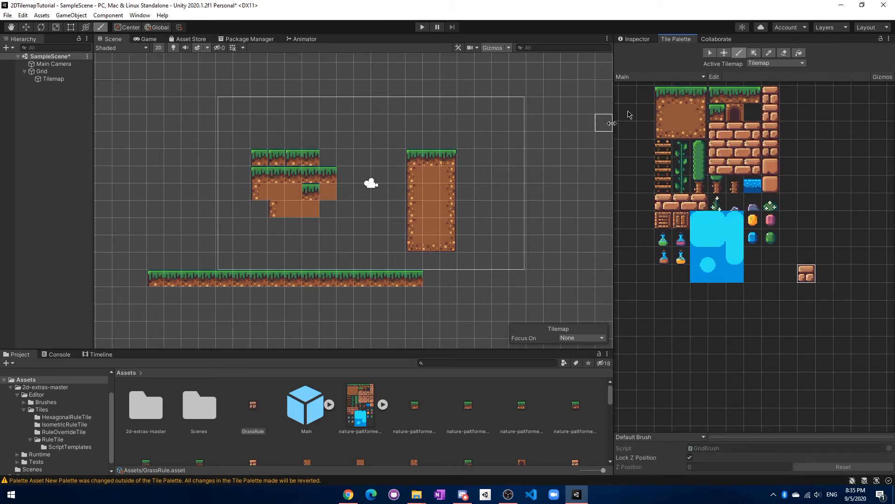
pyautogui.click(224, 313)
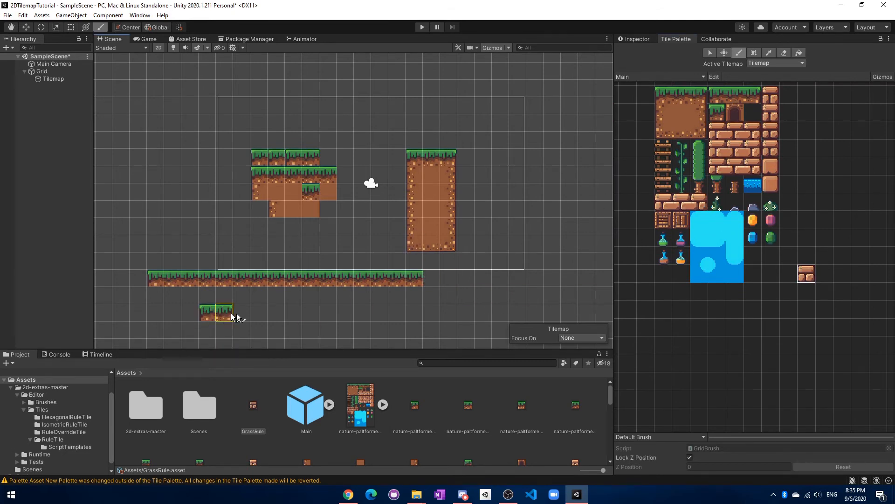
pyautogui.moveTo(223, 313); pyautogui.dragTo(452, 314)
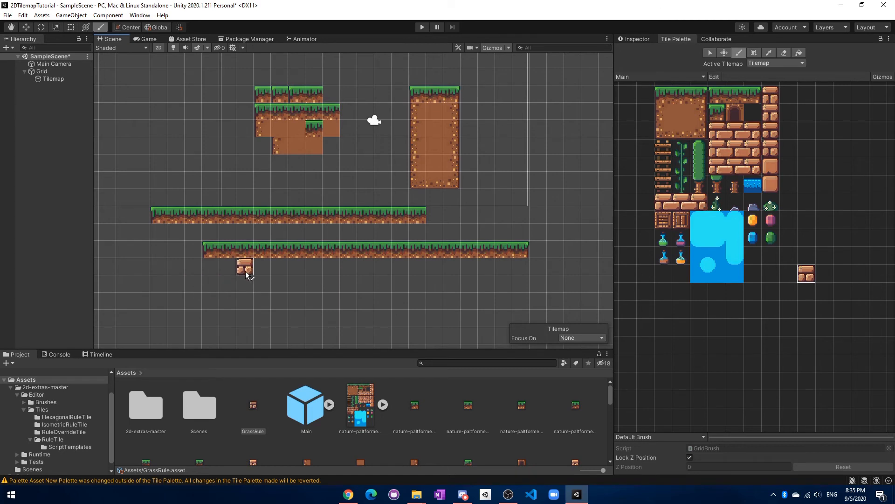
pyautogui.moveTo(244, 267); pyautogui.dragTo(347, 269)
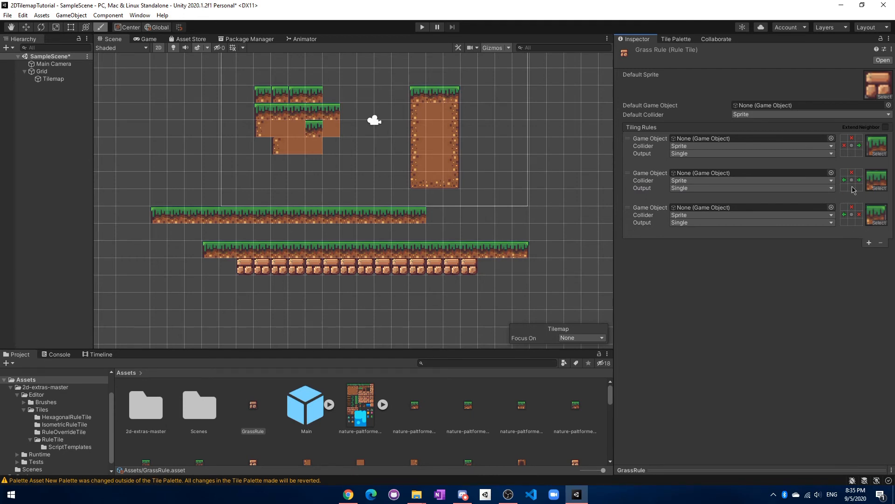
# Step: Set the fourth rule to output plain dirt and paint more rule tiles onto the lower platform
pyautogui.click(469, 282)
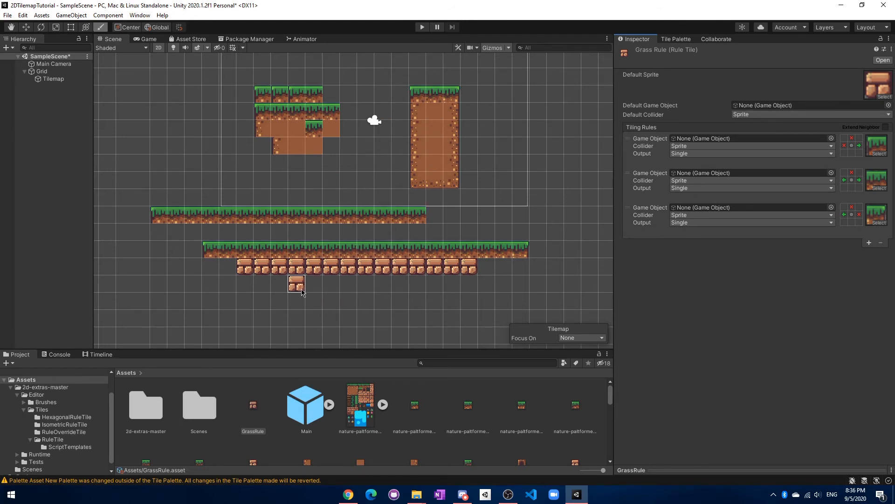
pyautogui.moveTo(297, 284); pyautogui.dragTo(228, 301)
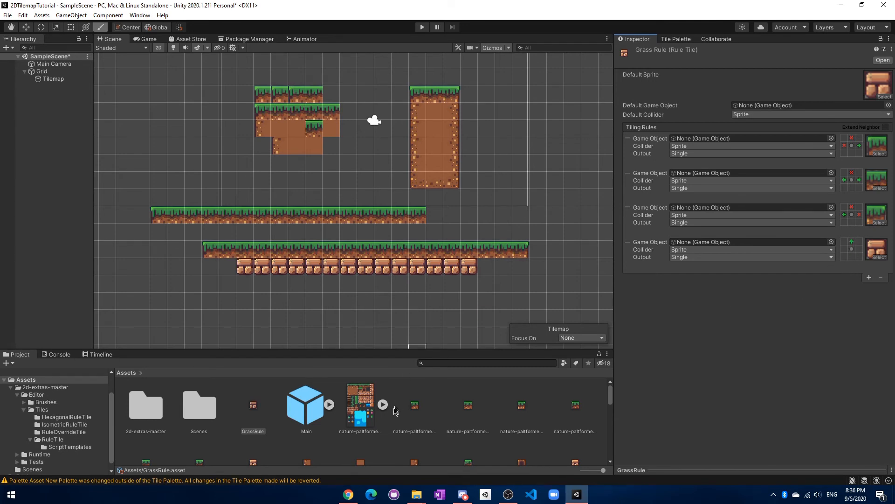
pyautogui.scroll(-3)
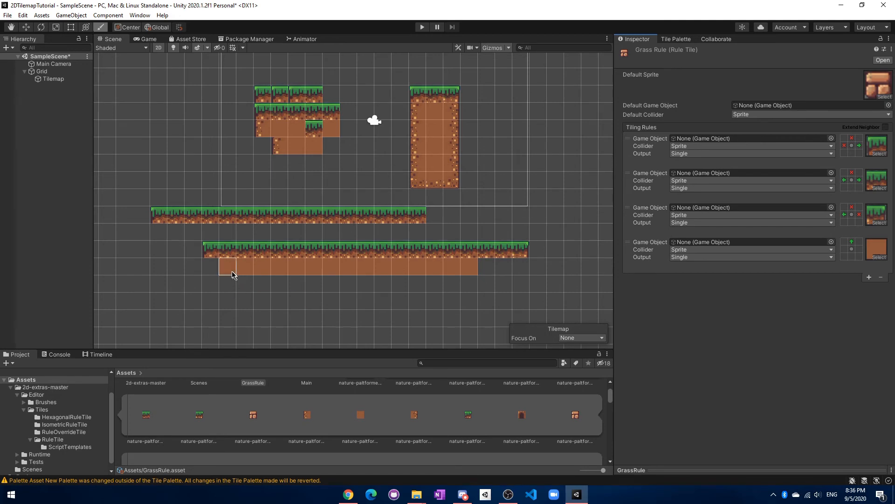
pyautogui.click(537, 266)
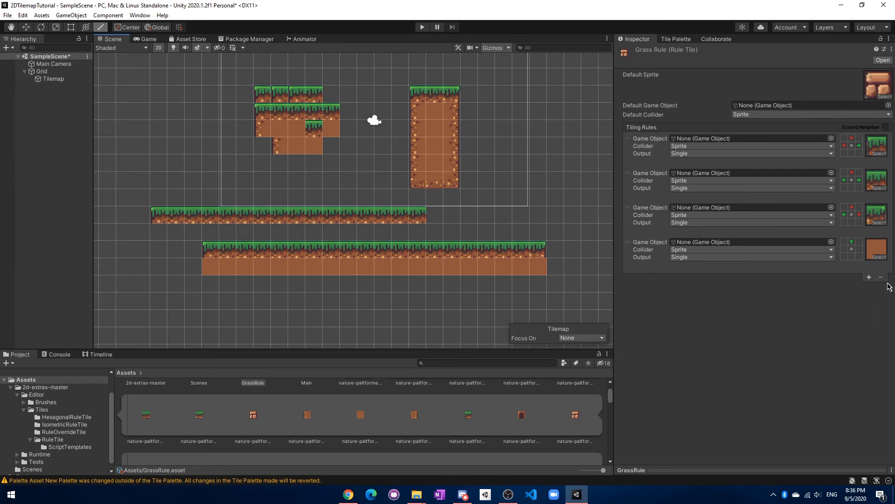
# Step: Add rules five to seven with This/NotThis neighbor conditions and speckled dirt sprites for sides and bottom
pyautogui.click(870, 277)
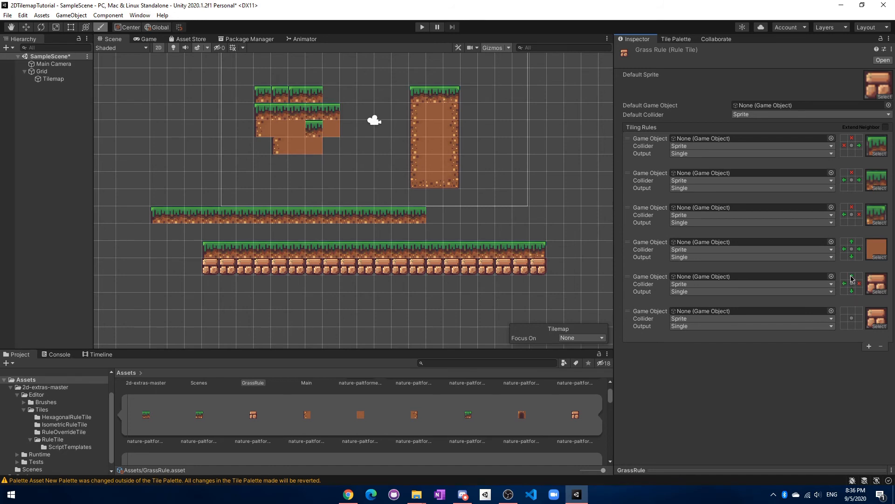
pyautogui.click(415, 414)
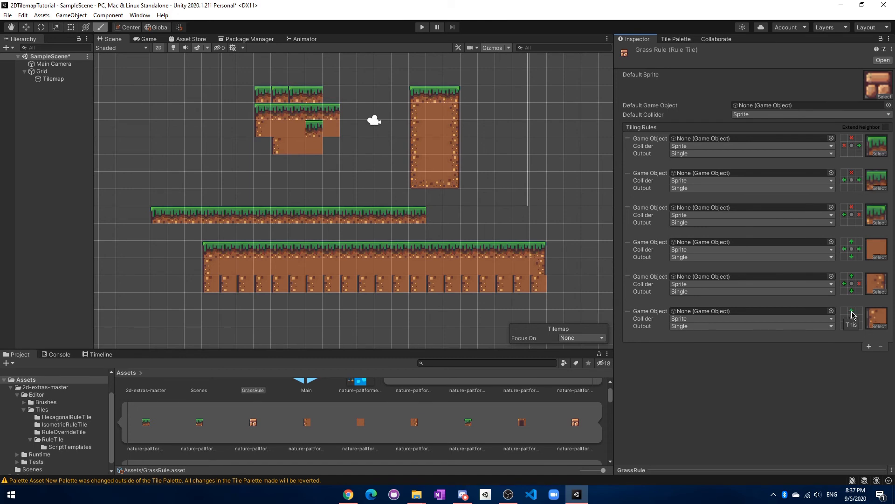
pyautogui.click(853, 312)
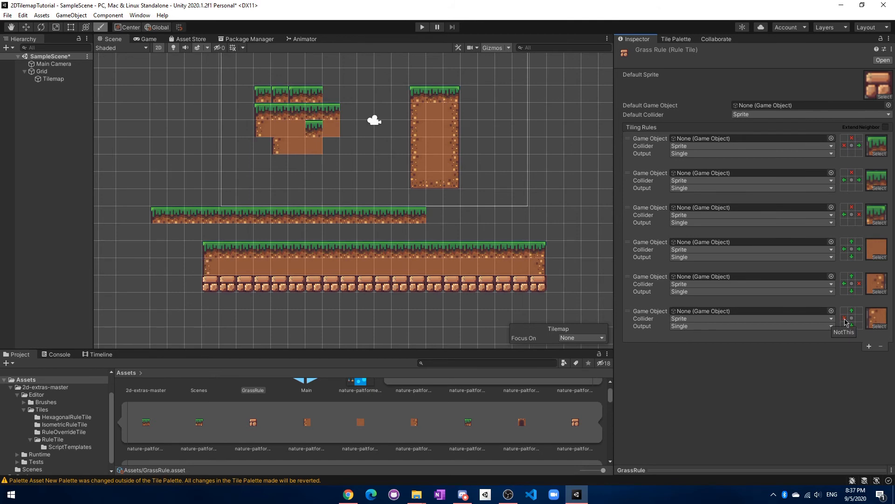
pyautogui.click(845, 319)
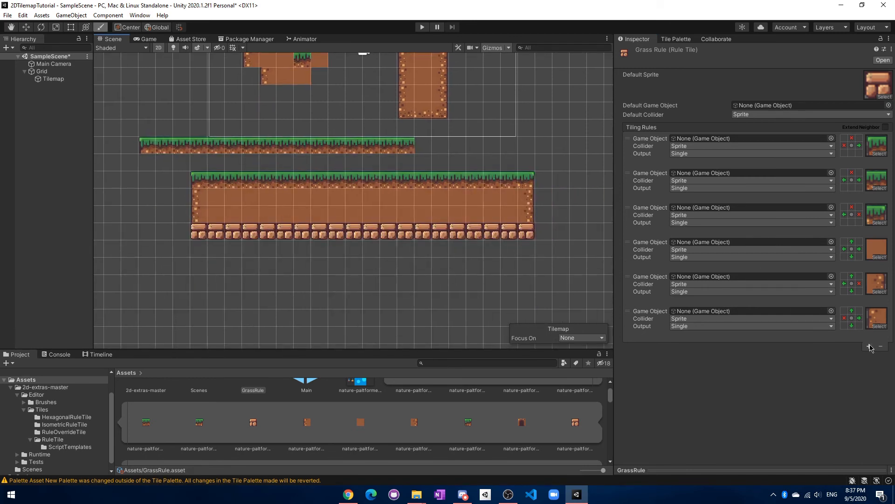
pyautogui.click(869, 347)
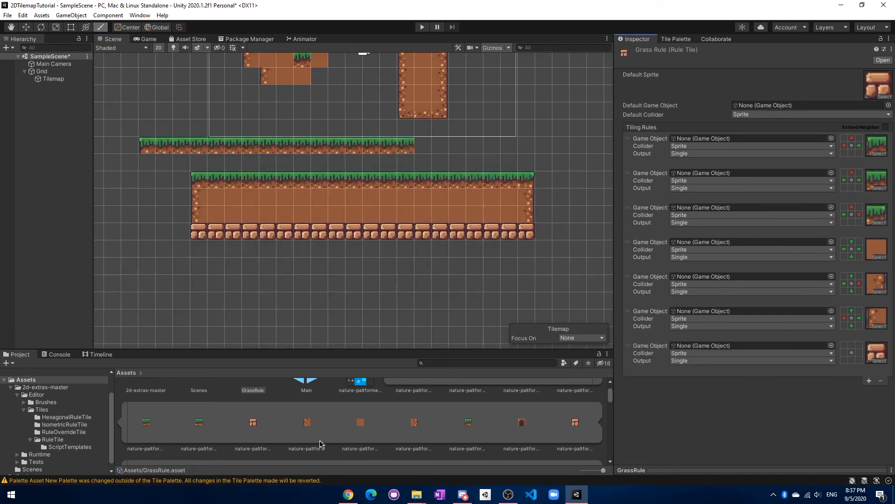
pyautogui.scroll(-3)
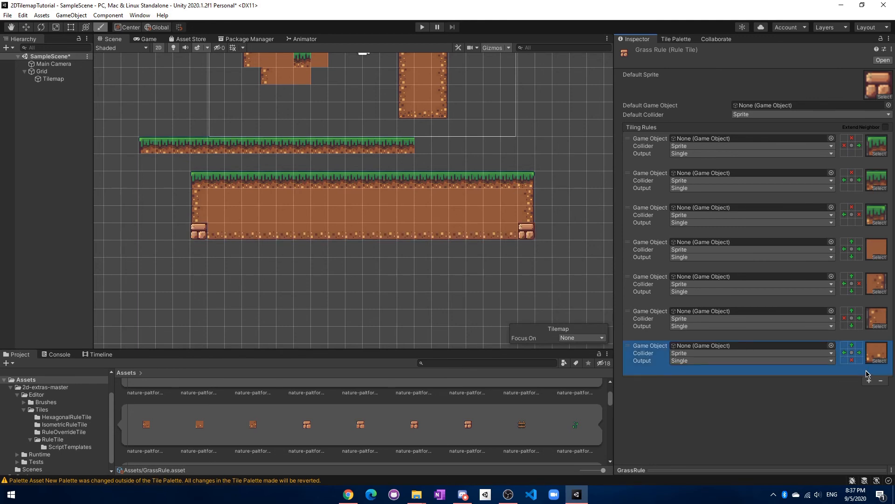
# Step: Add corner-case rules with speckled corner dirt sprites, bringing GrassRule to nine rules
pyautogui.click(869, 381)
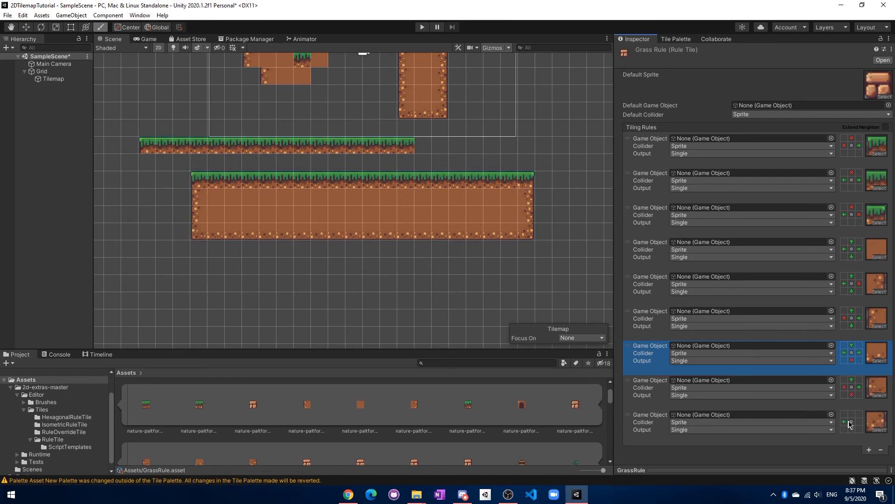
pyautogui.moveTo(852, 426)
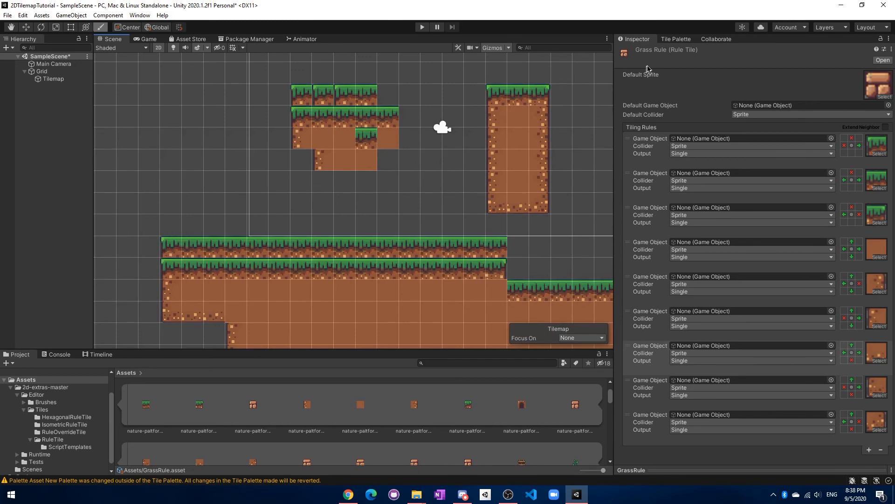
pyautogui.click(675, 39)
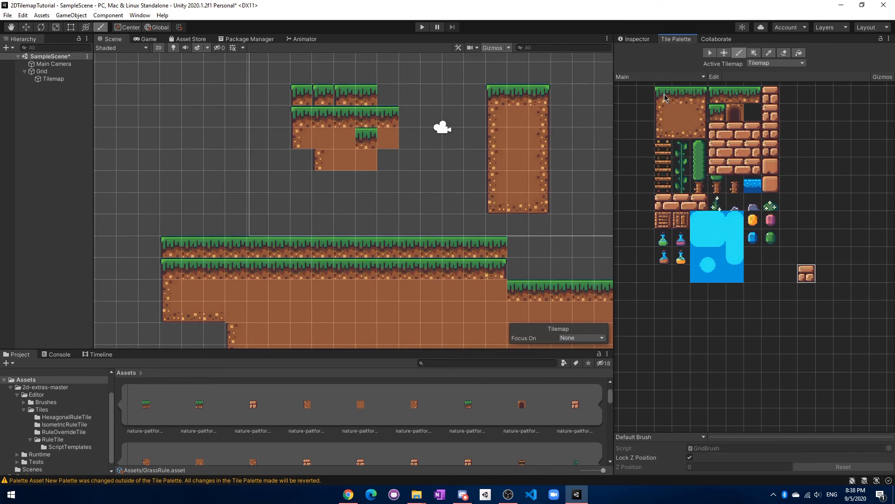
pyautogui.moveTo(645, 111)
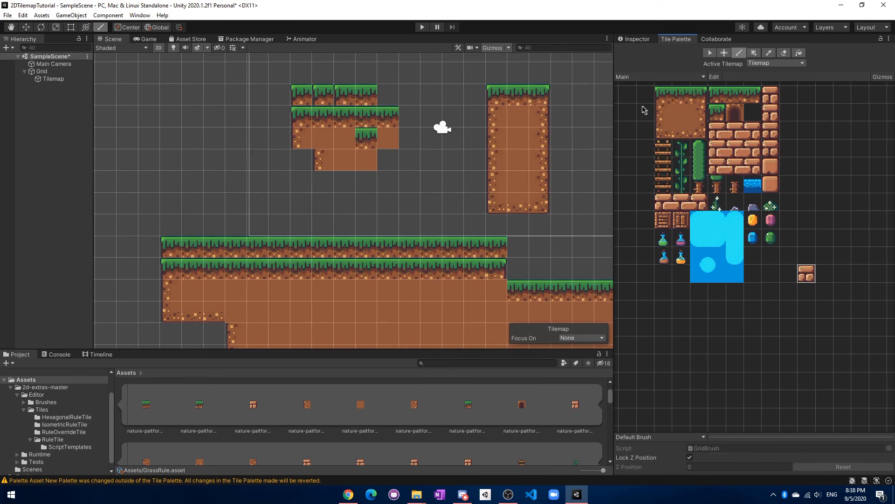
pyautogui.moveTo(667, 98)
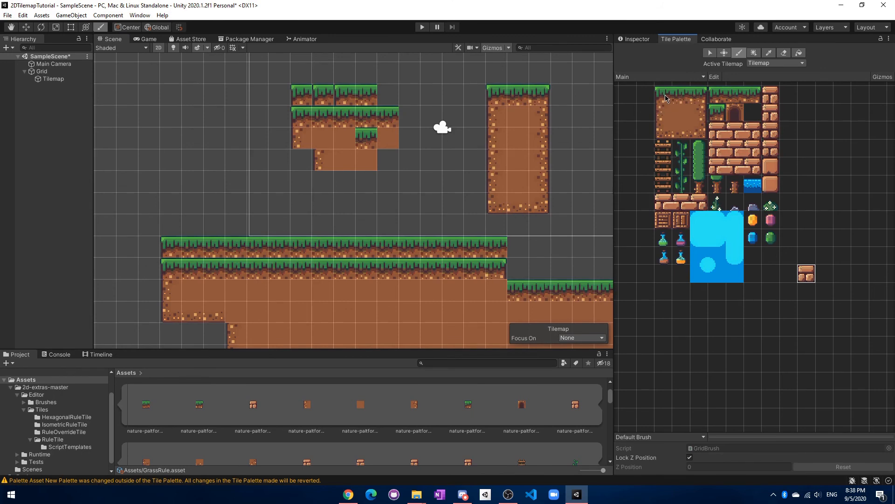
pyautogui.moveTo(652, 56)
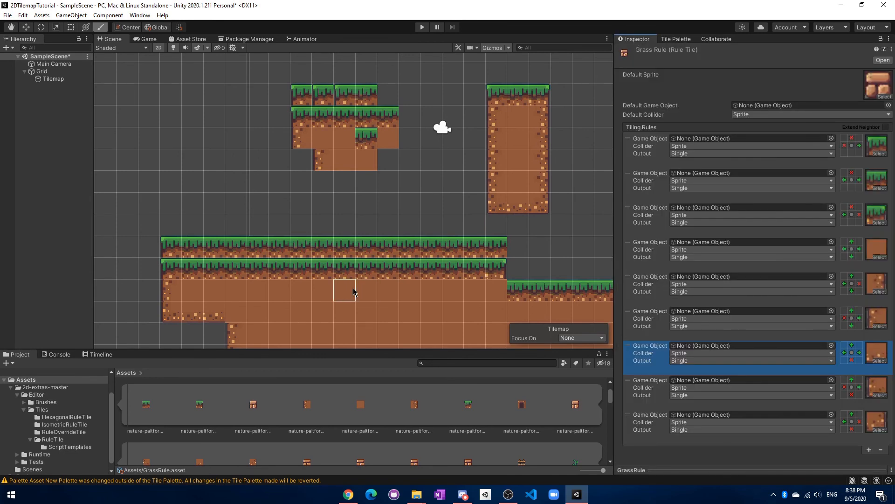
pyautogui.click(496, 244)
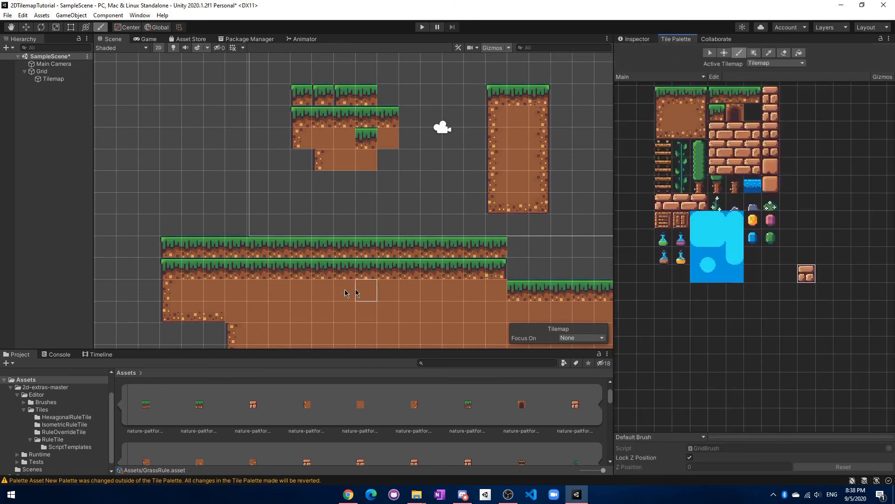
pyautogui.click(452, 247)
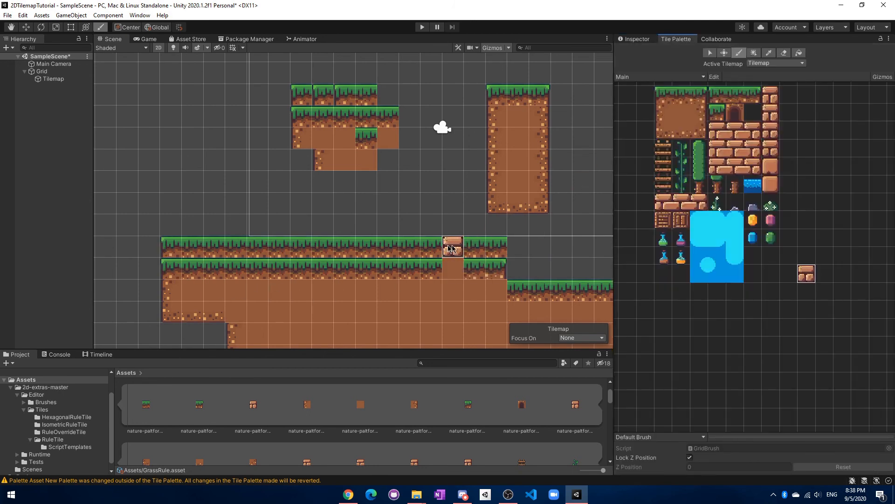
pyautogui.click(637, 39)
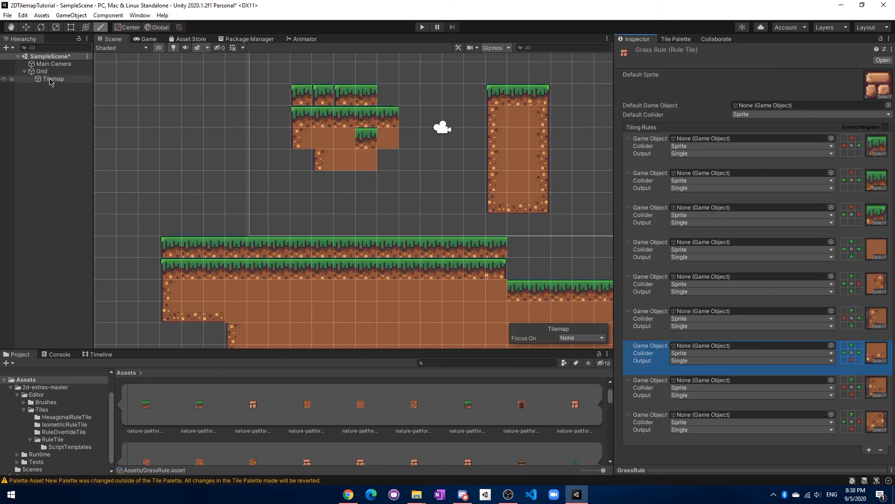
pyautogui.click(677, 39)
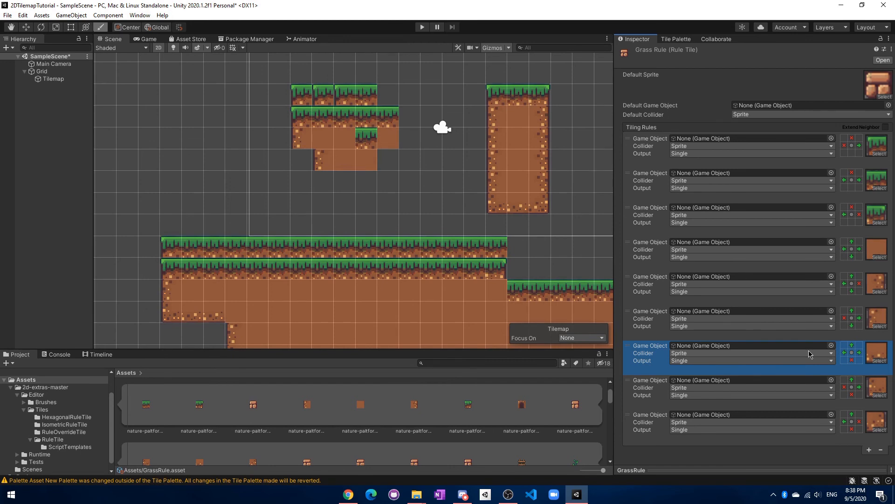
pyautogui.moveTo(853, 323)
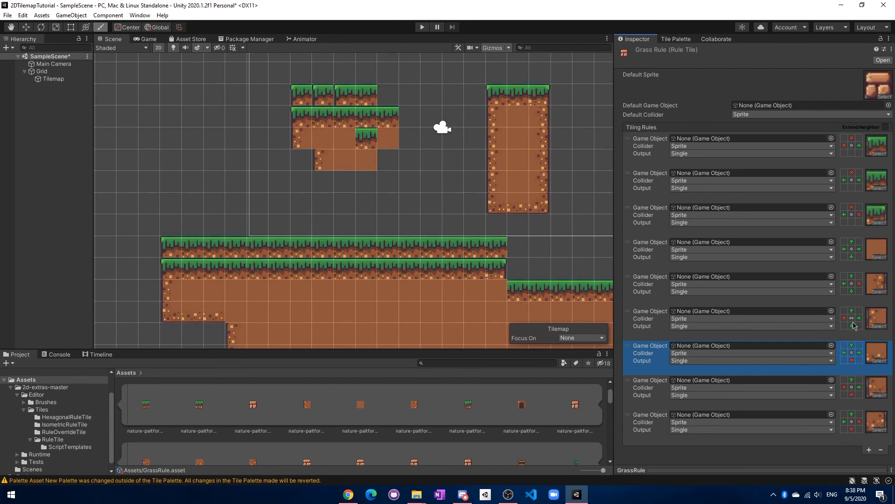
pyautogui.moveTo(851, 326)
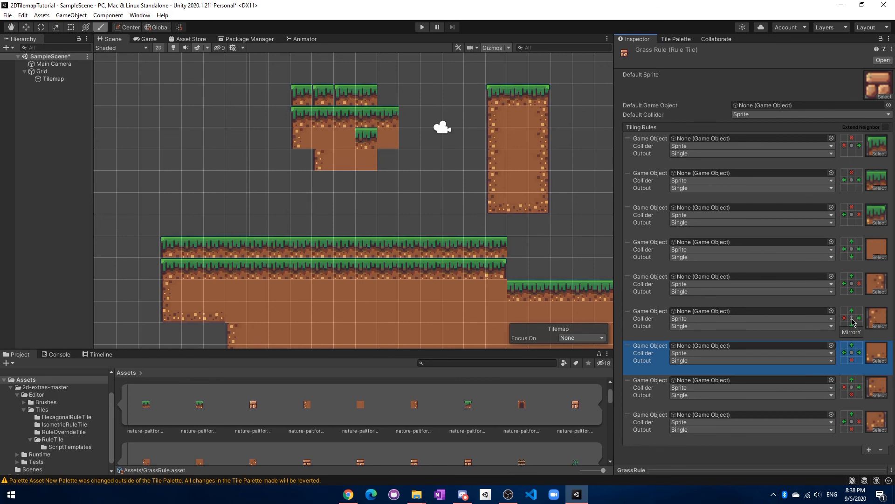
pyautogui.moveTo(854, 322)
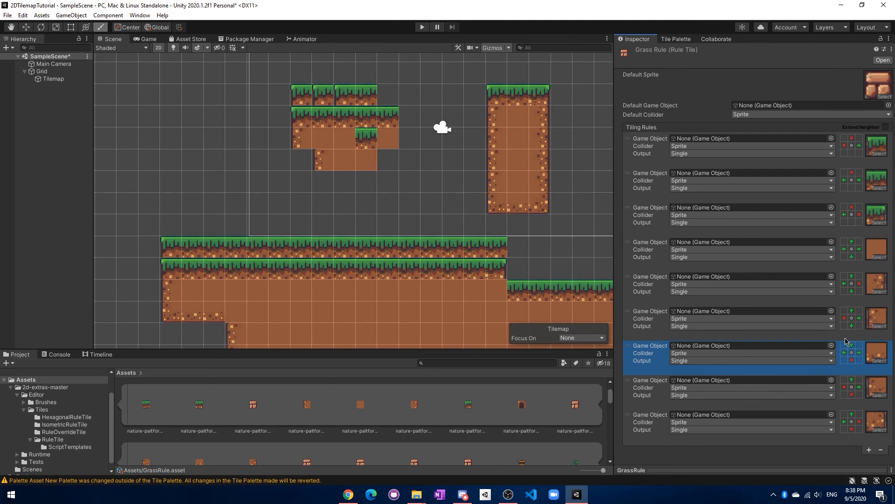
# Step: Show the eighth rule's Collider choices, then its Output type choices, changing nothing
pyautogui.click(752, 387)
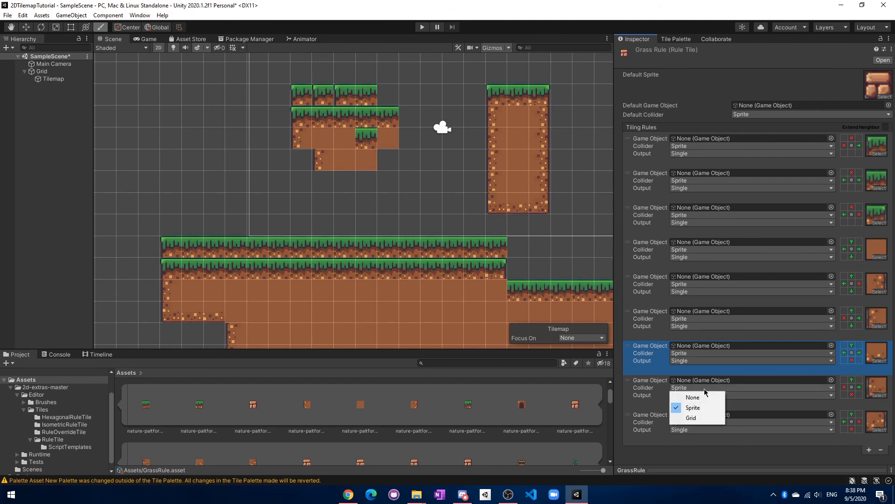
pyautogui.click(751, 396)
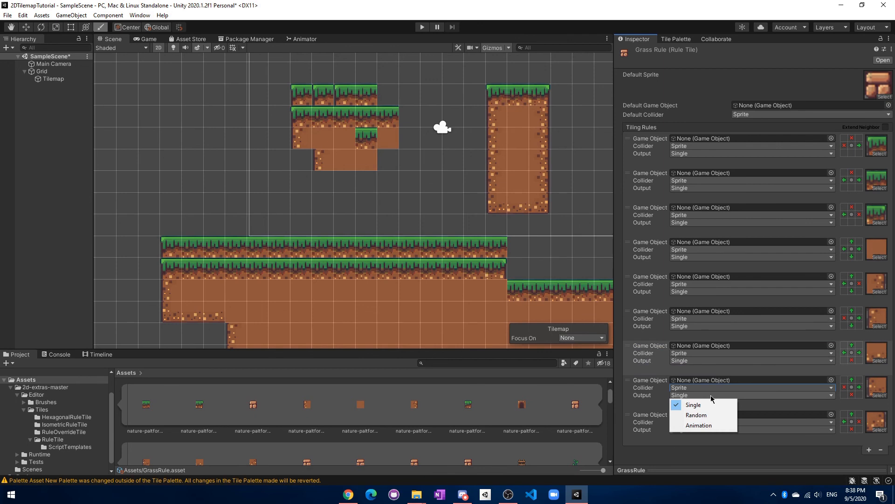
pyautogui.moveTo(696, 415)
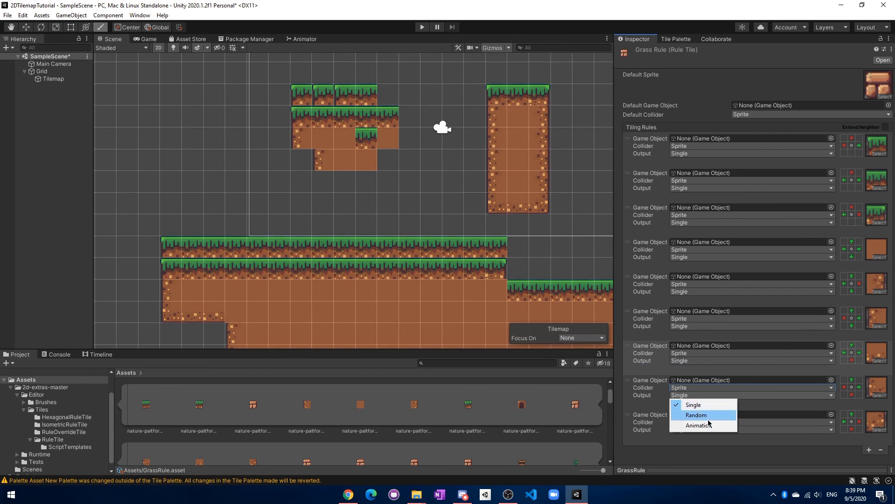
# Step: Set the eighth rule's Output to Random with Size 7
pyautogui.click(696, 414)
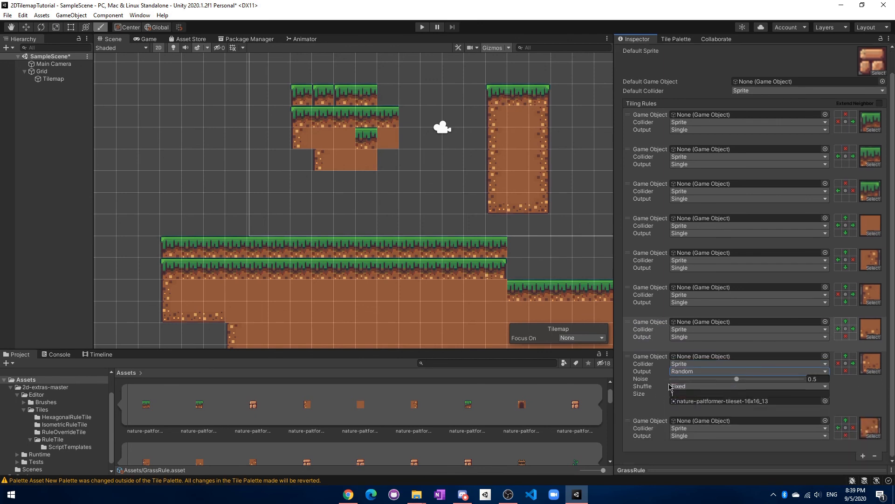
pyautogui.click(748, 392)
pyautogui.write('7')
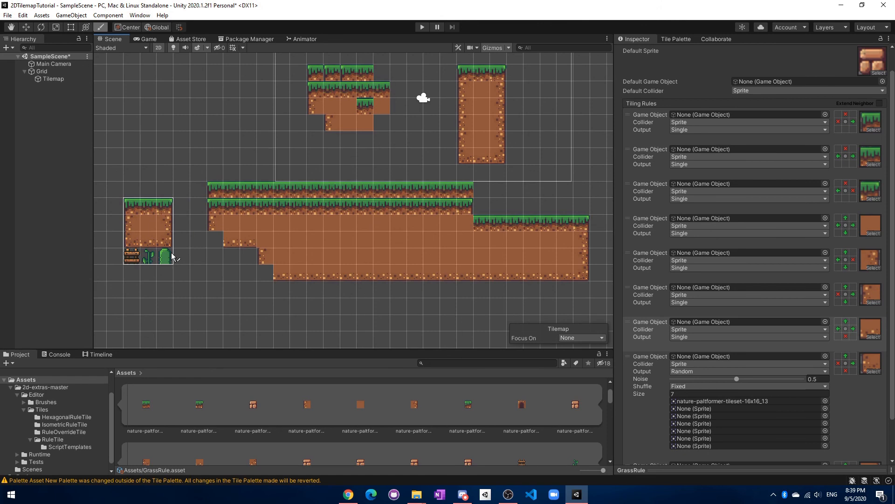
pyautogui.click(677, 39)
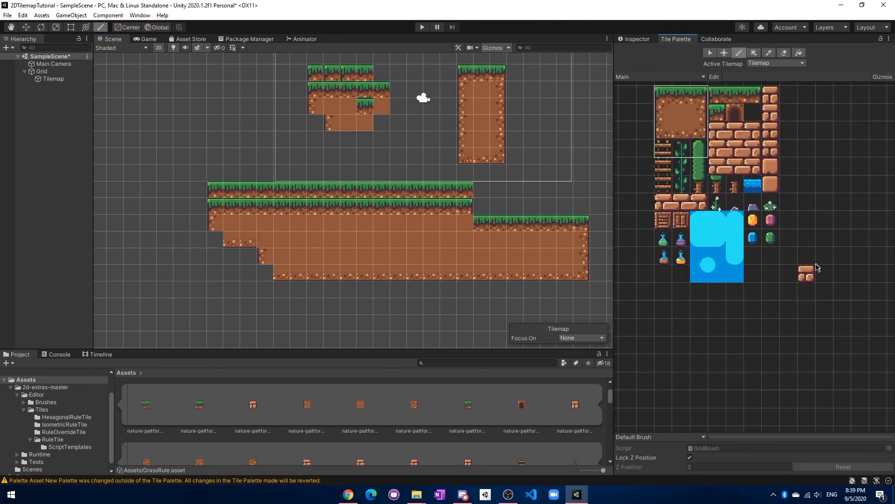